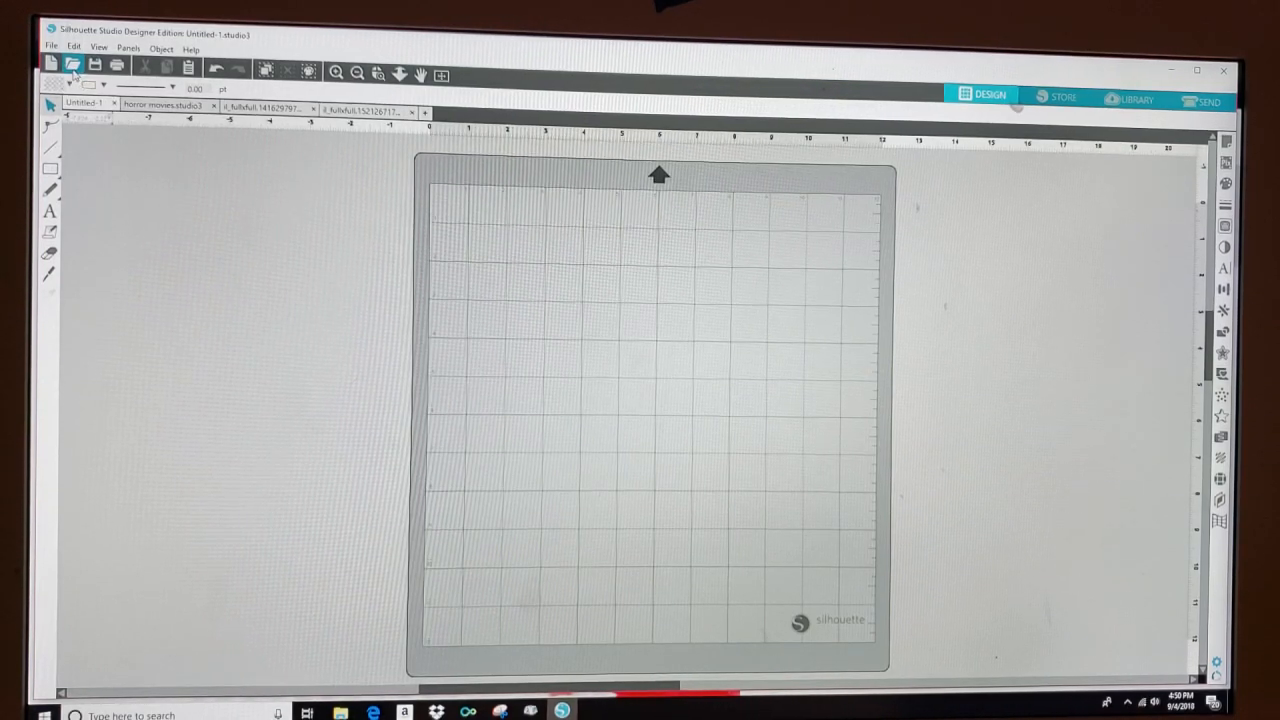
# - Go back to kisspng's Transport listing and open the Color Powder Explosion image page
pyautogui.click(73, 63)
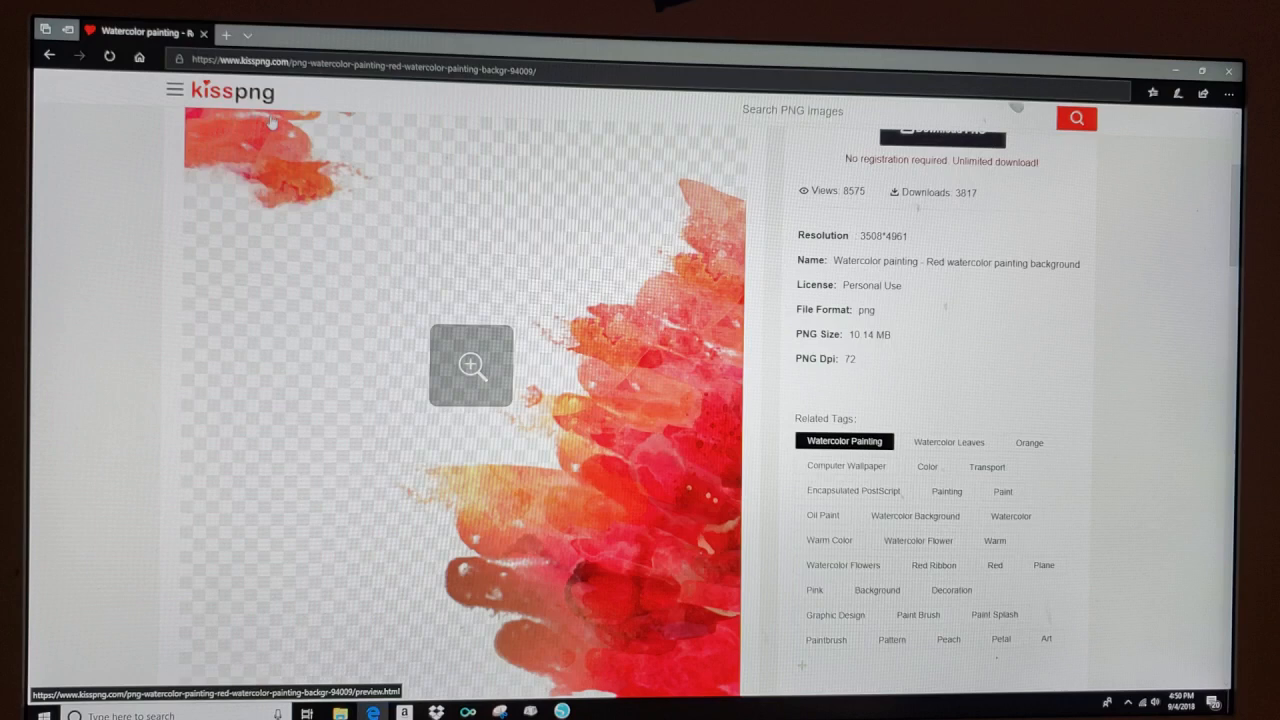
pyautogui.moveTo(275, 130)
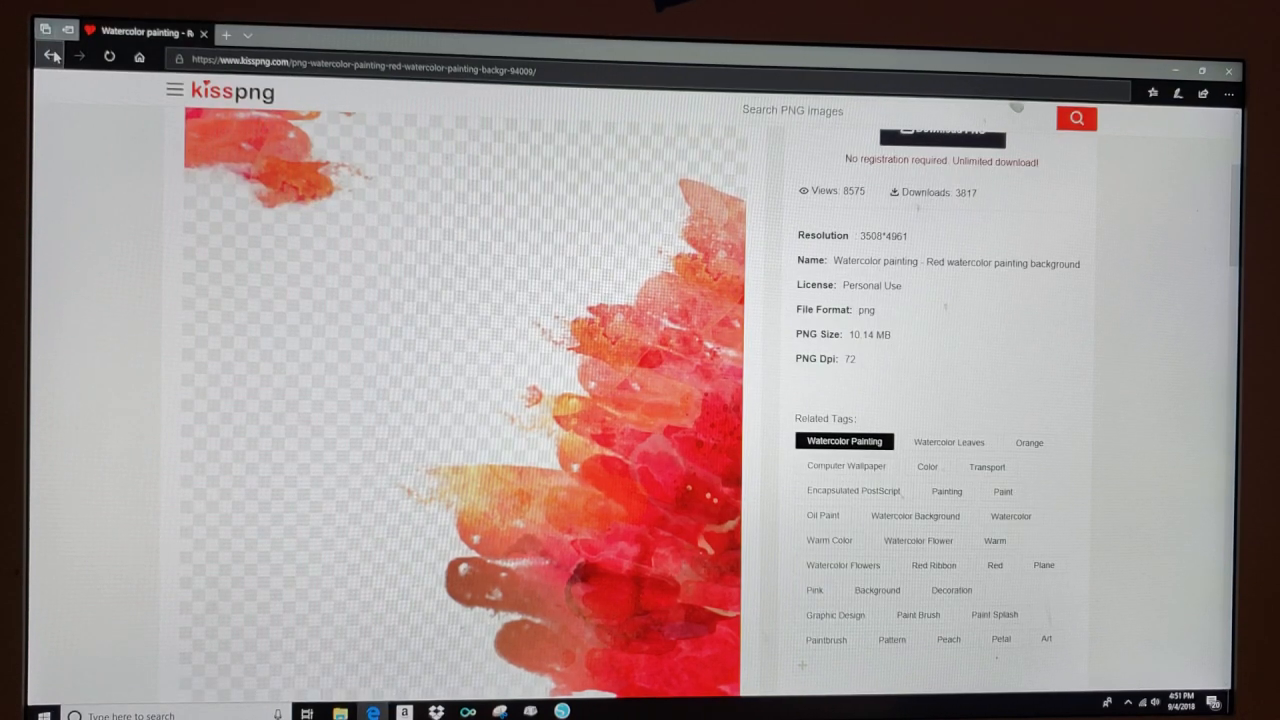
pyautogui.click(986, 467)
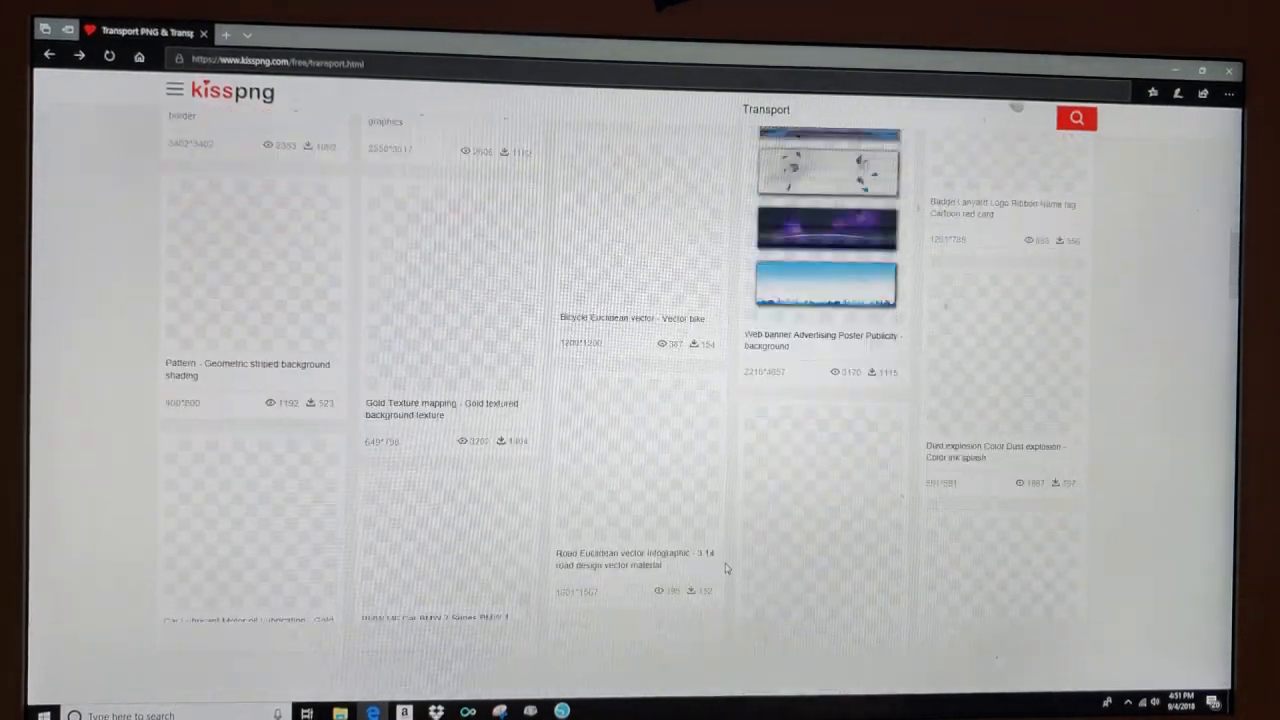
pyautogui.scroll(-3)
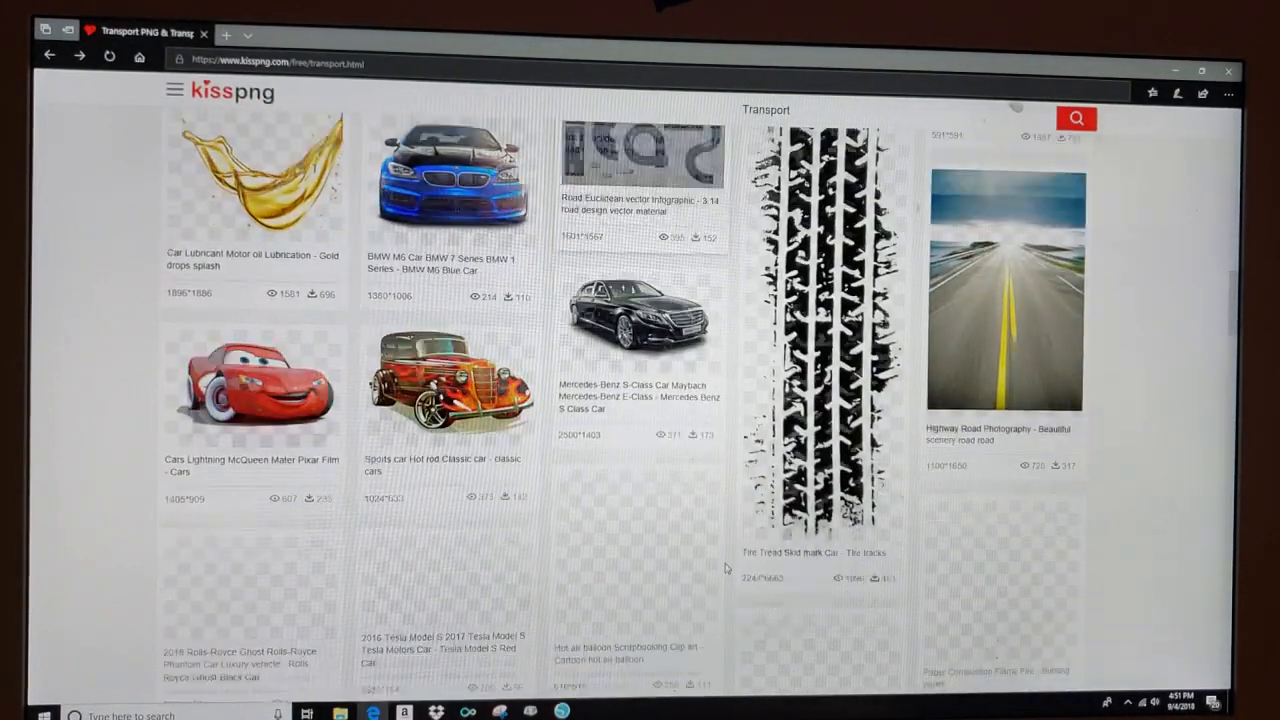
pyautogui.scroll(-3)
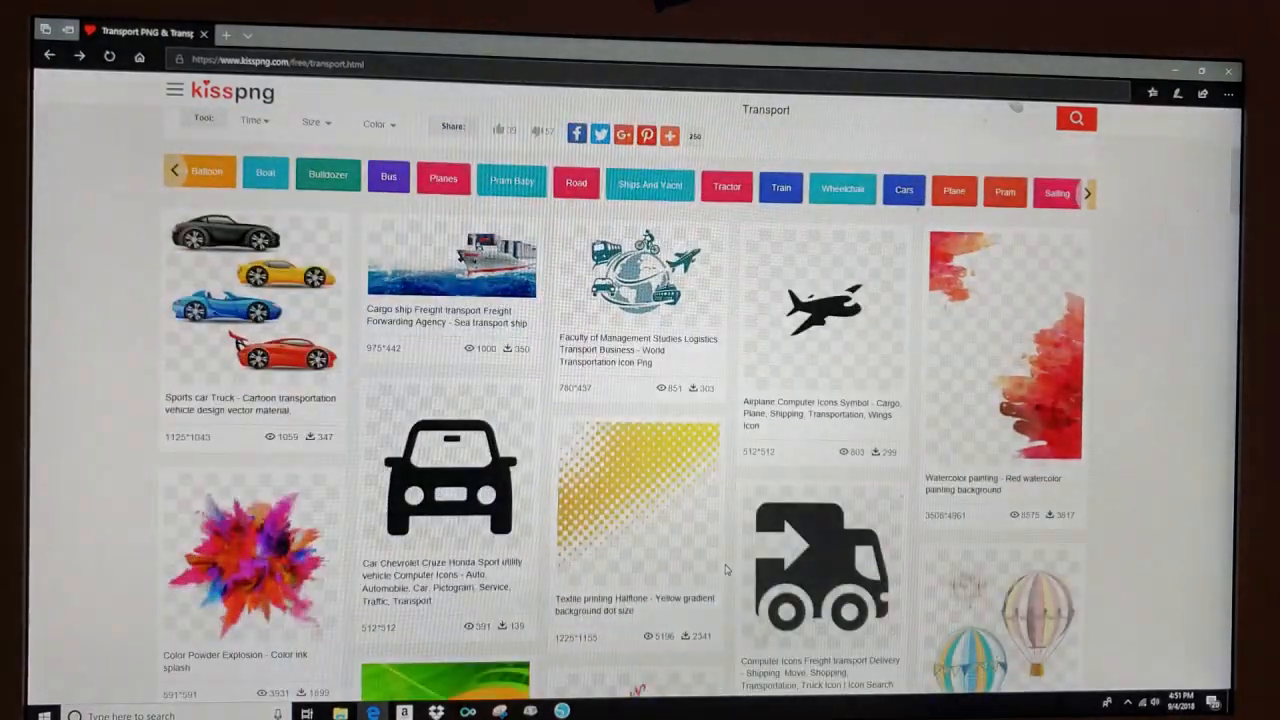
pyautogui.moveTo(300, 291)
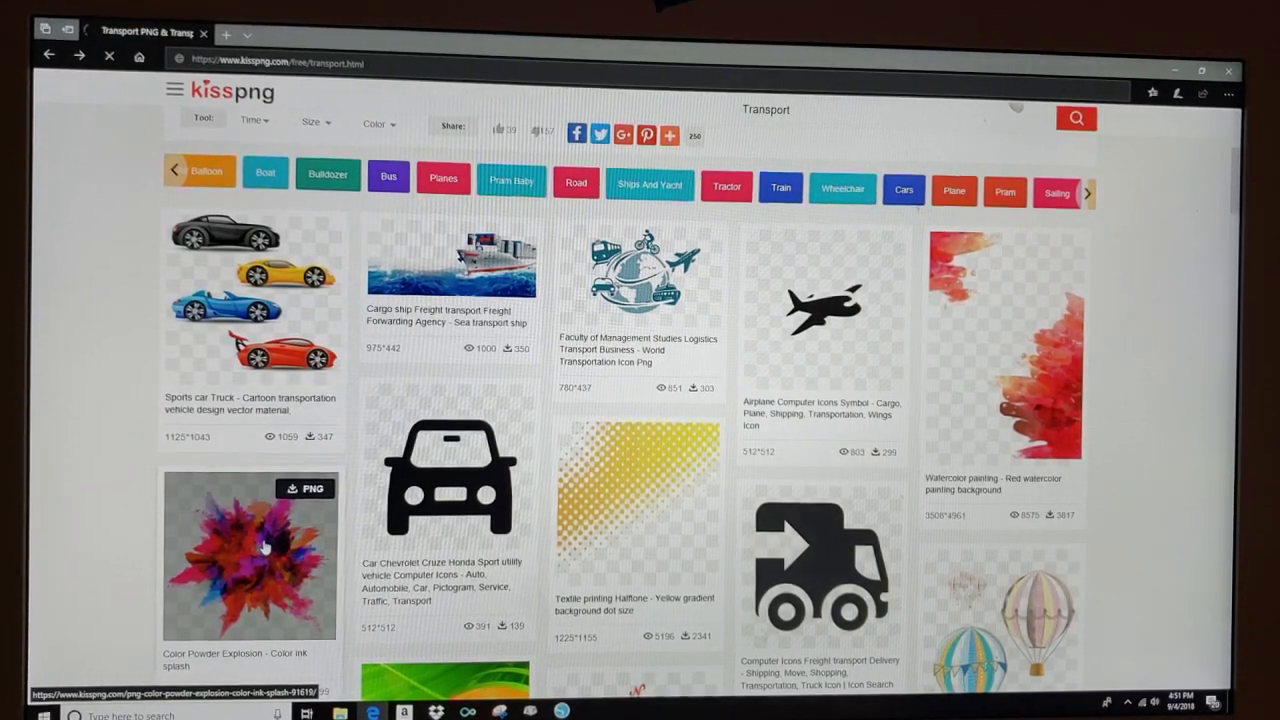
pyautogui.click(247, 555)
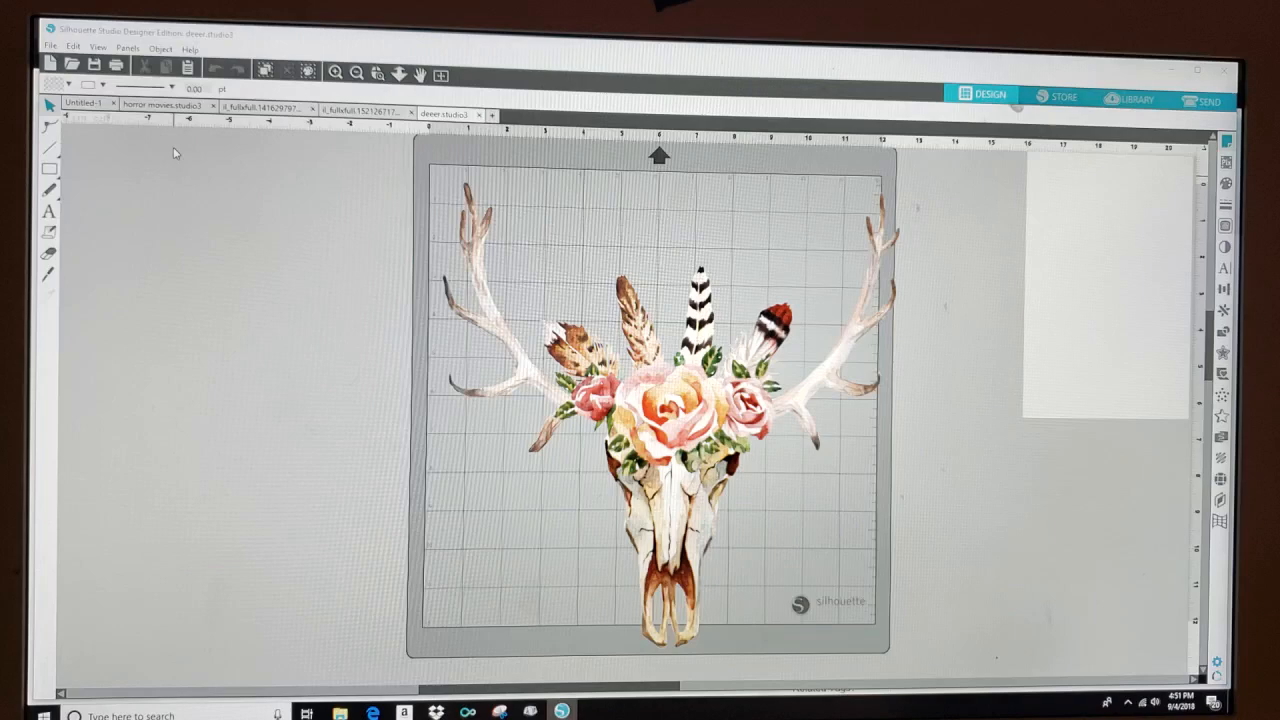
# - Set the page to 8.5 x 11 inches, move the panel aside, and reduce the mat reveal
pyautogui.click(1231, 160)
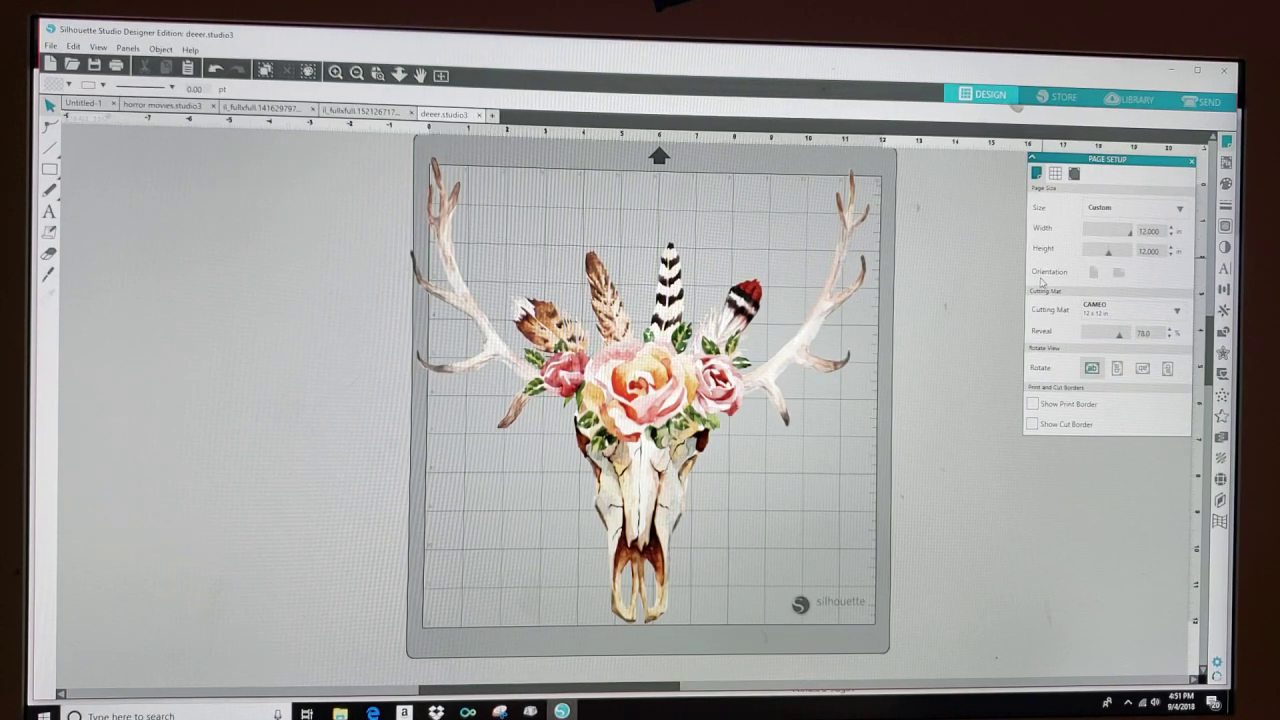
pyautogui.click(1189, 161)
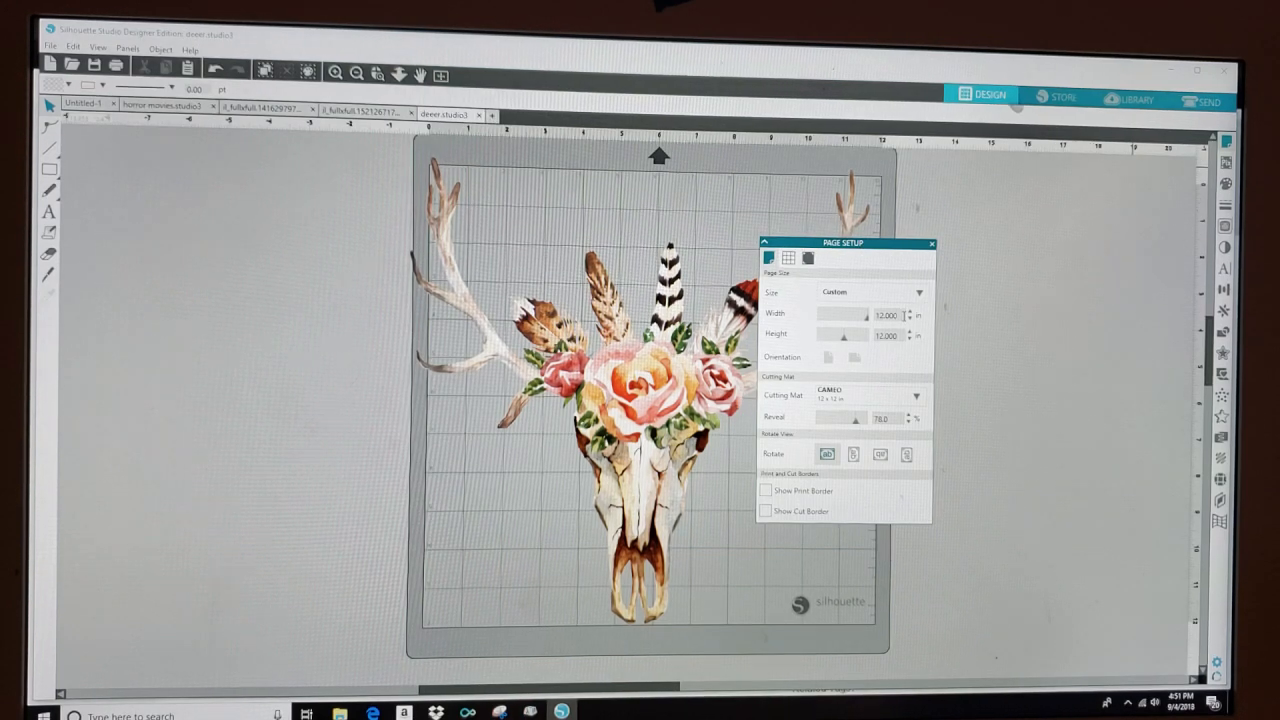
pyautogui.write('8')
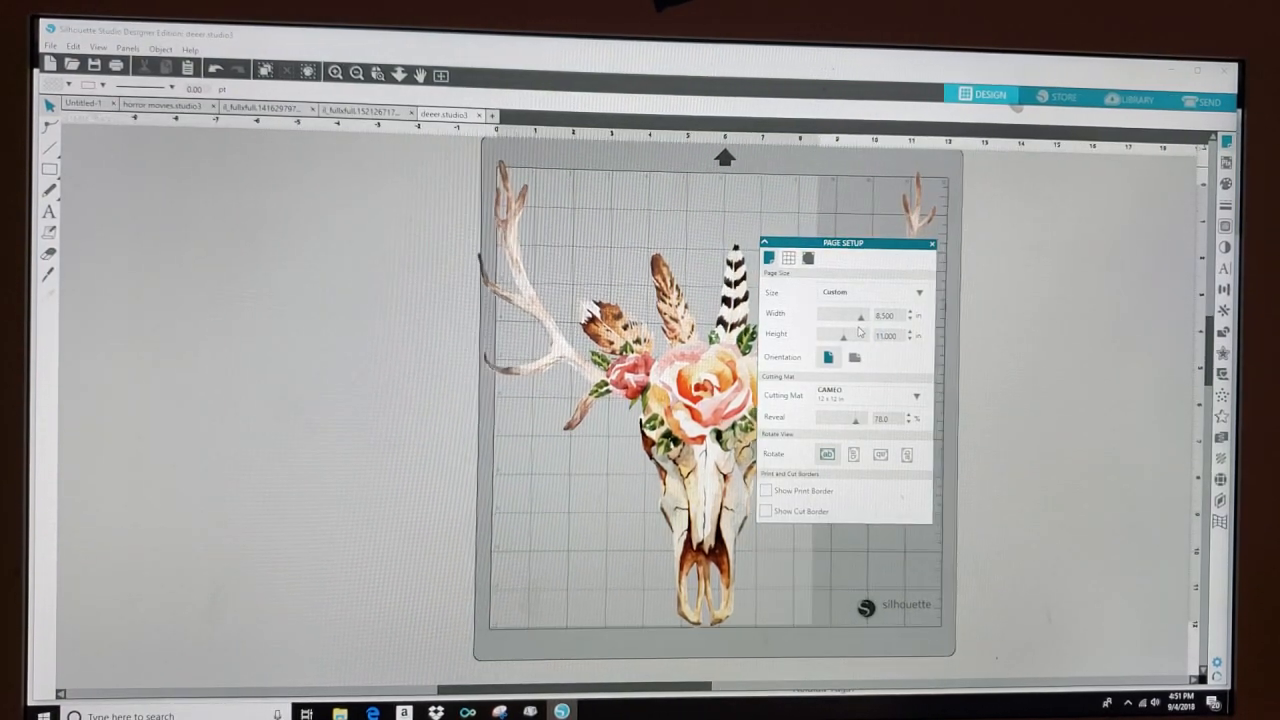
pyautogui.moveTo(843, 243); pyautogui.dragTo(357, 285)
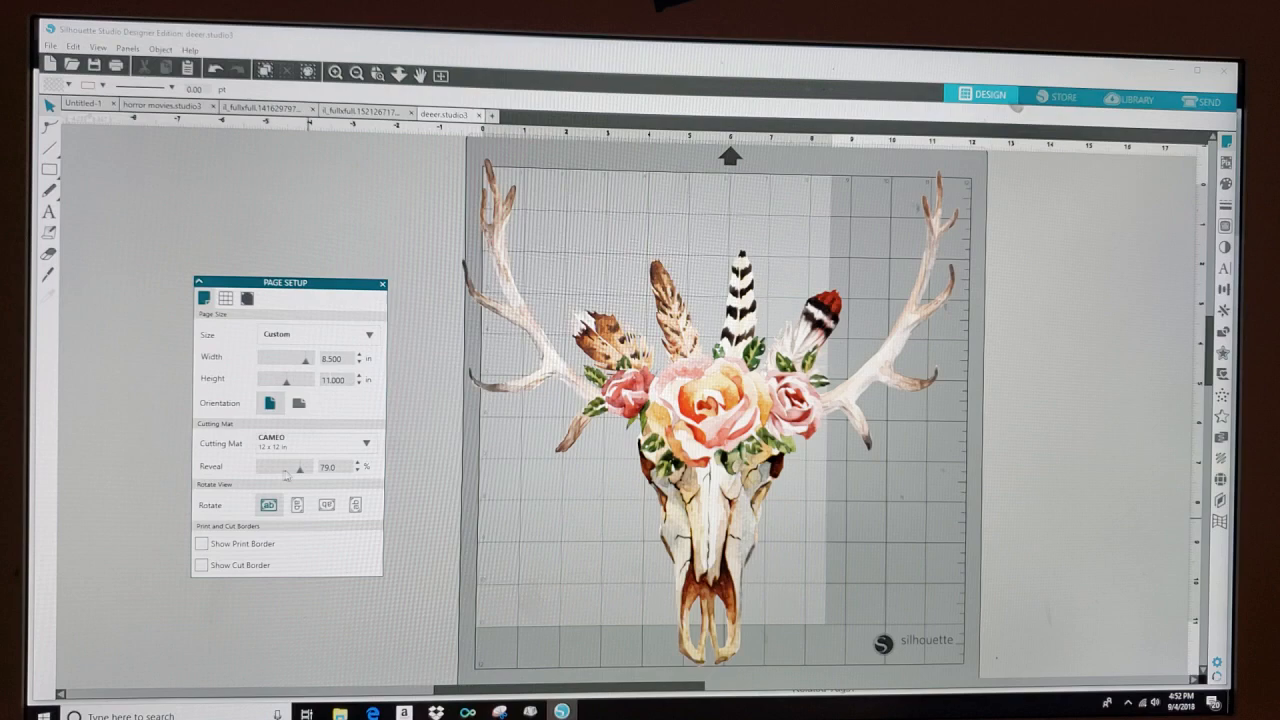
pyautogui.moveTo(305, 467); pyautogui.dragTo(258, 467)
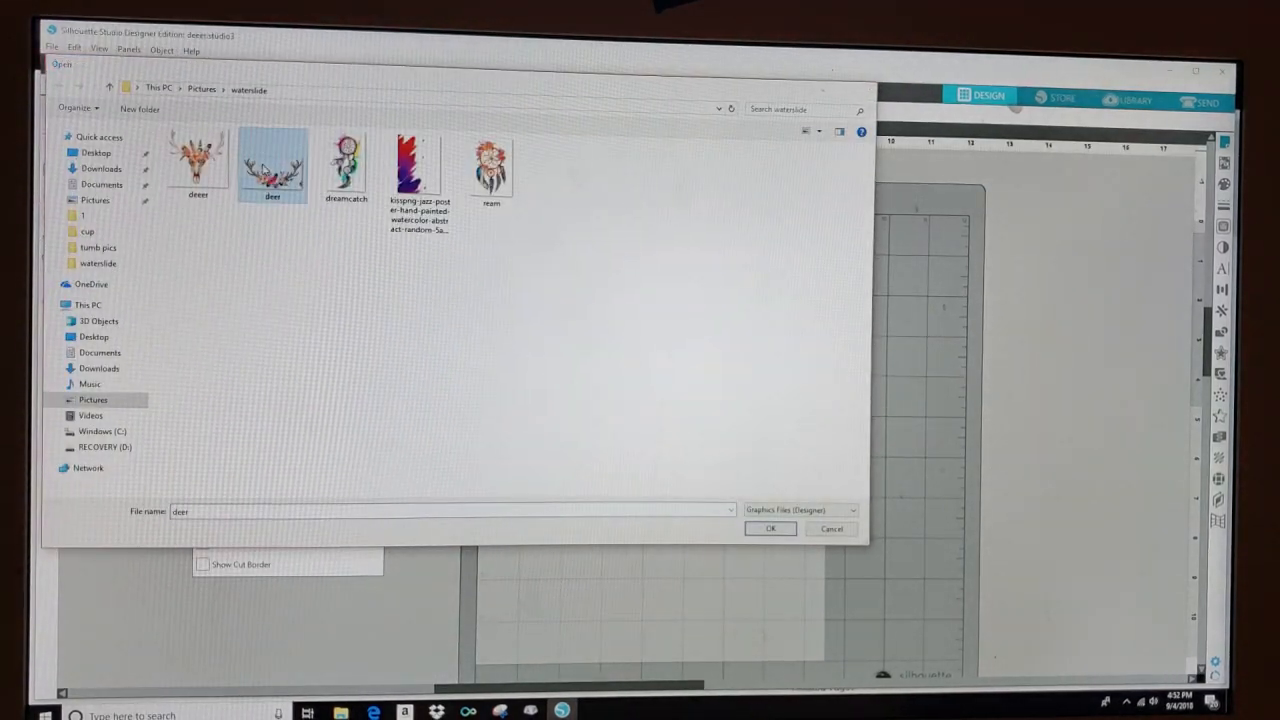
# - Open the floral antlers image, copy it, and paste it onto the deer skull page
pyautogui.click(771, 528)
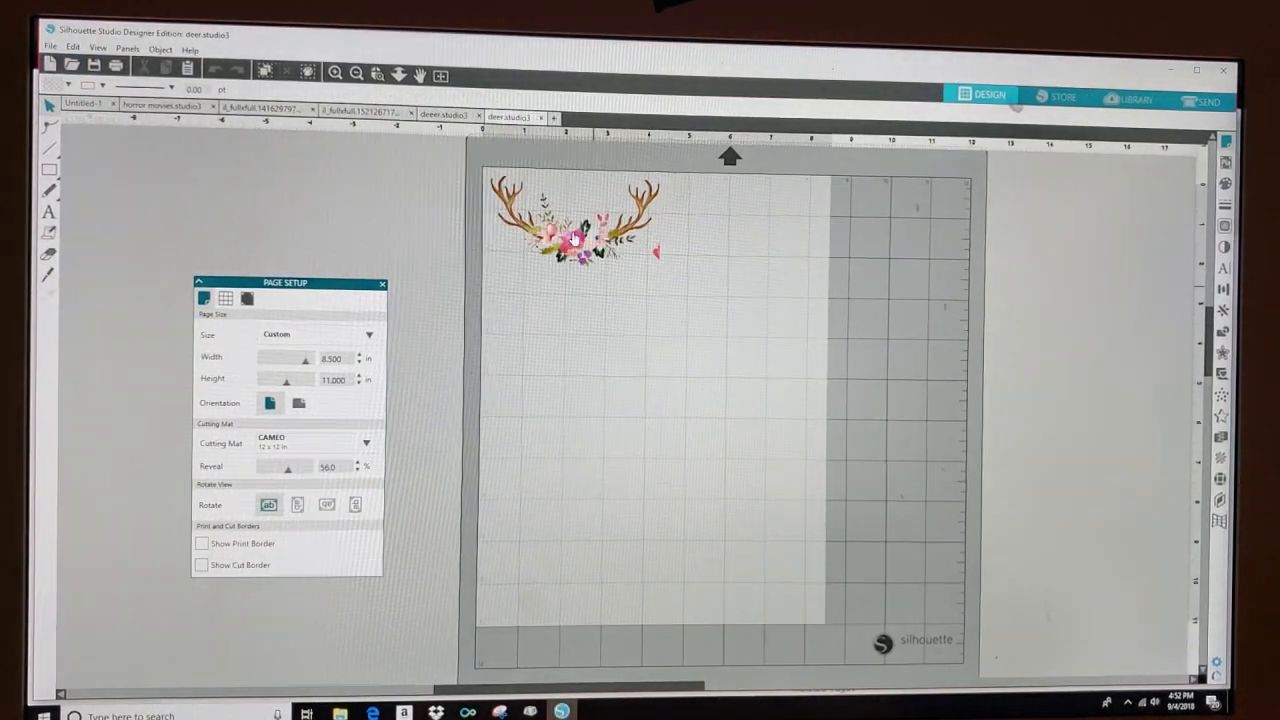
pyautogui.click(570, 235)
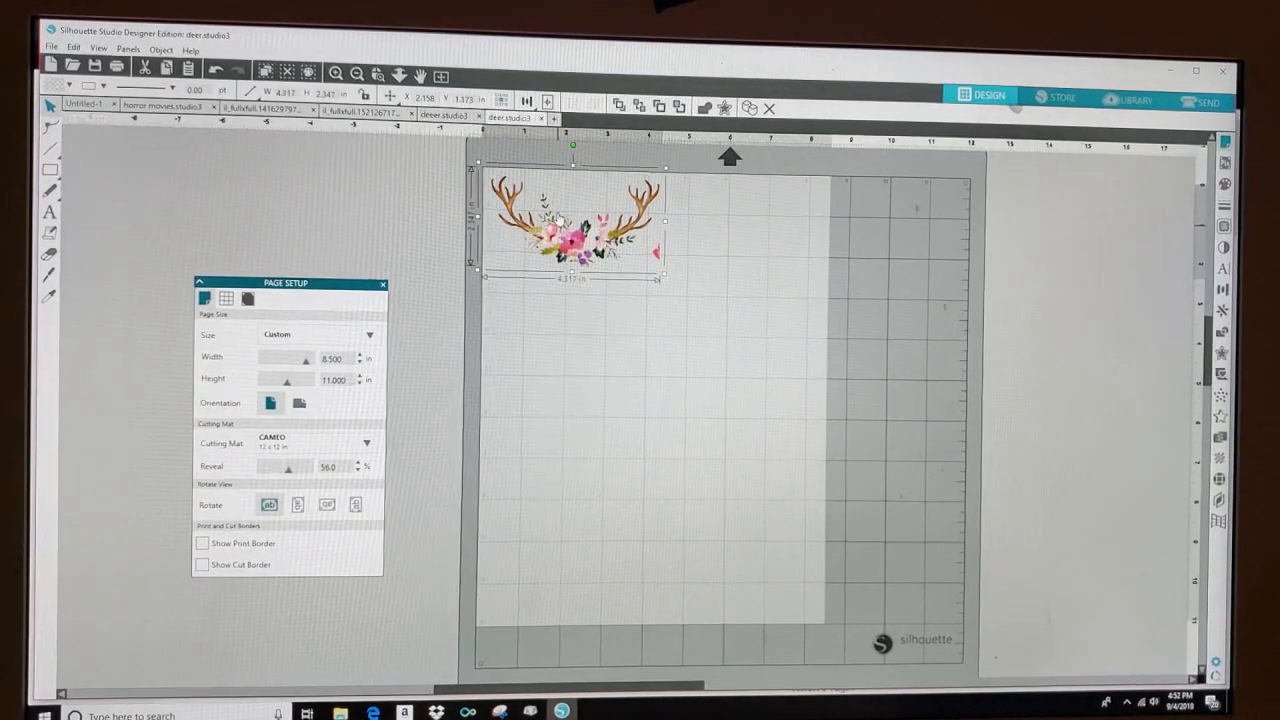
pyautogui.rightClick(560, 220)
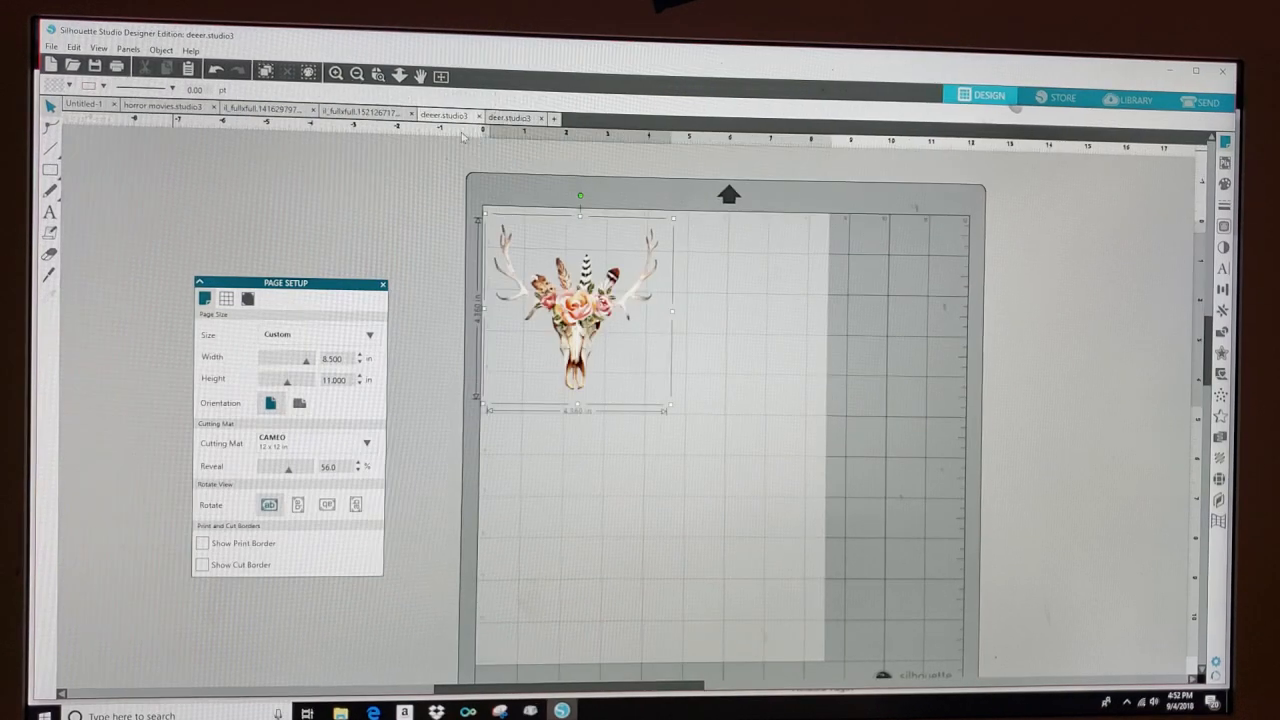
pyautogui.rightClick(700, 310)
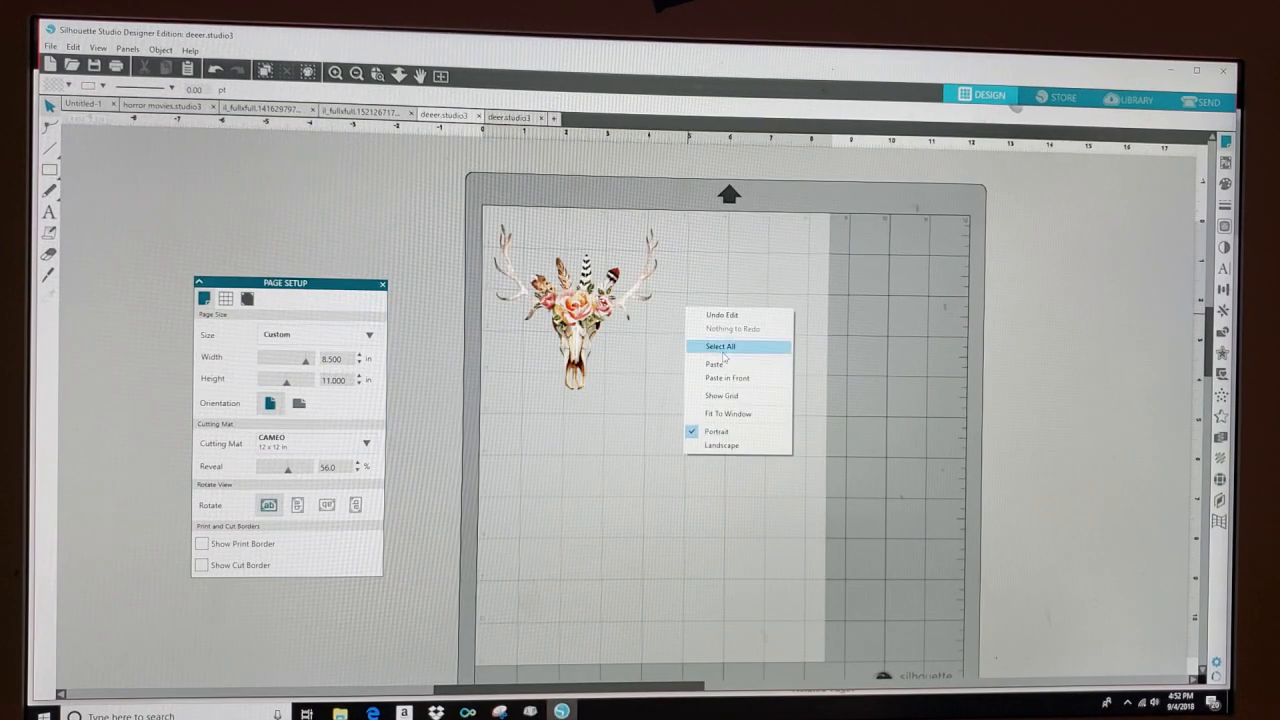
pyautogui.click(722, 346)
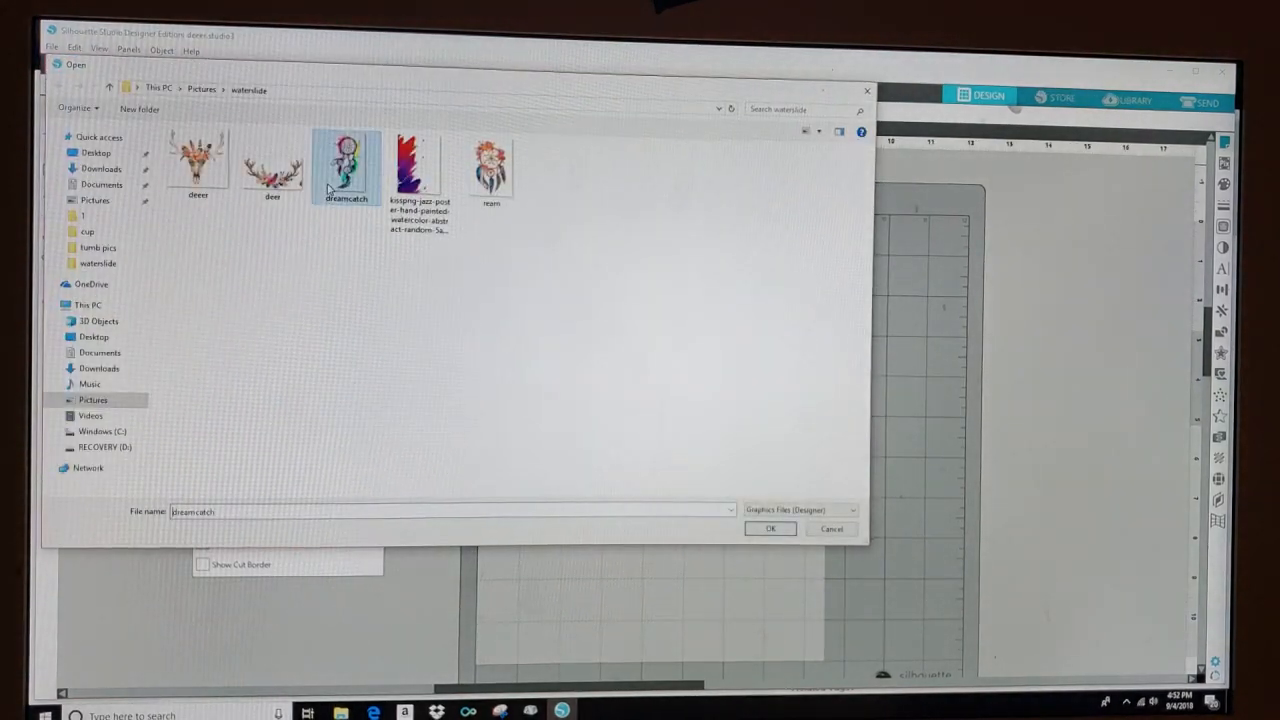
# - Open the dreamcatcher image and paste it onto the deer skull page without saving its document
pyautogui.click(771, 529)
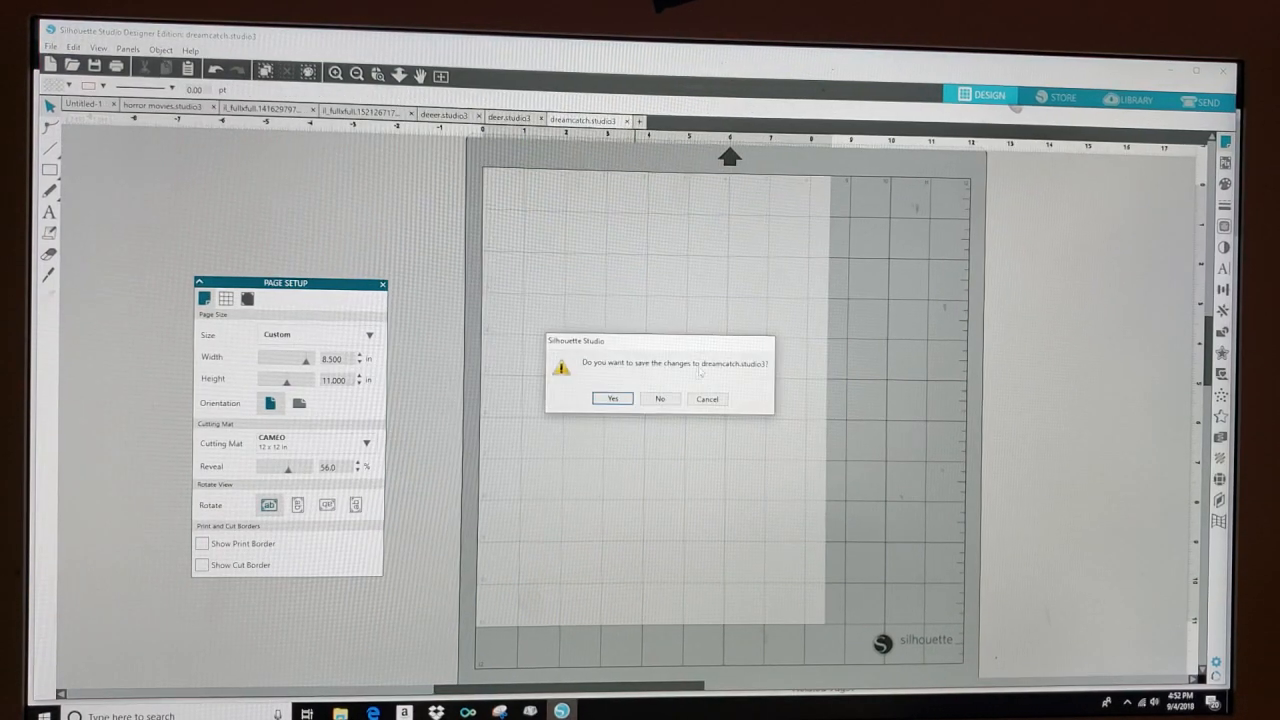
pyautogui.click(659, 398)
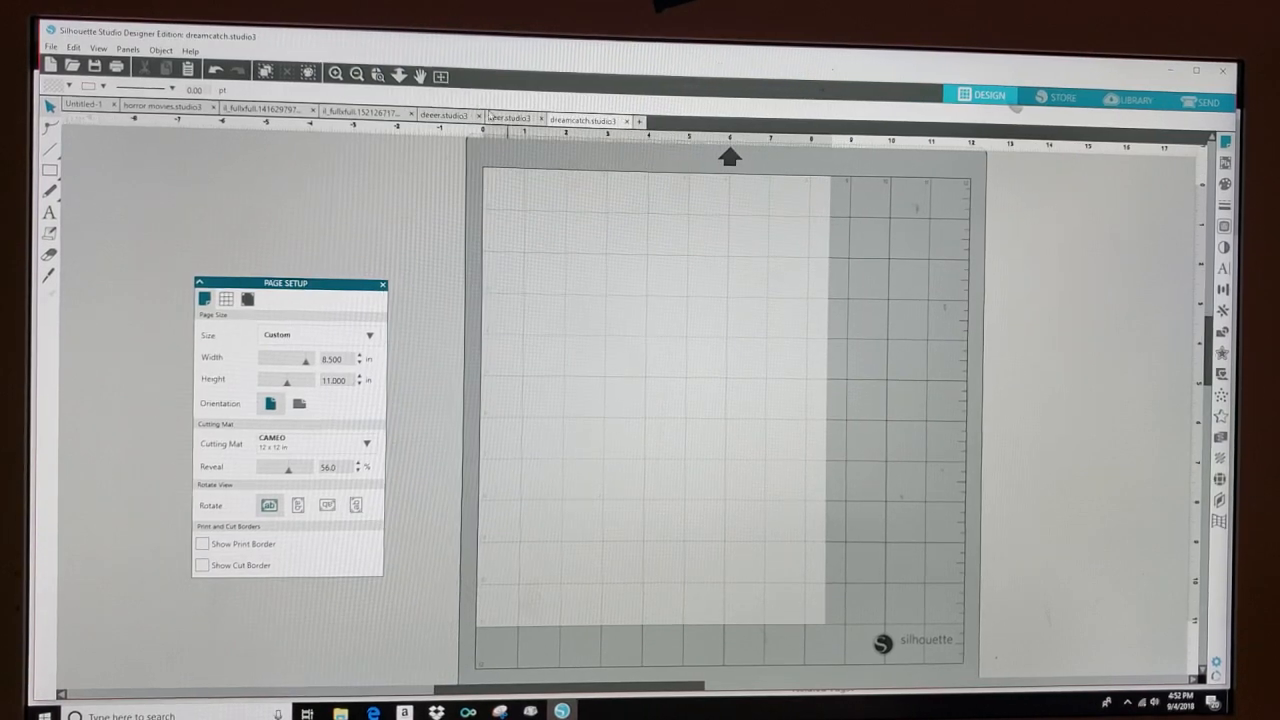
pyautogui.click(450, 118)
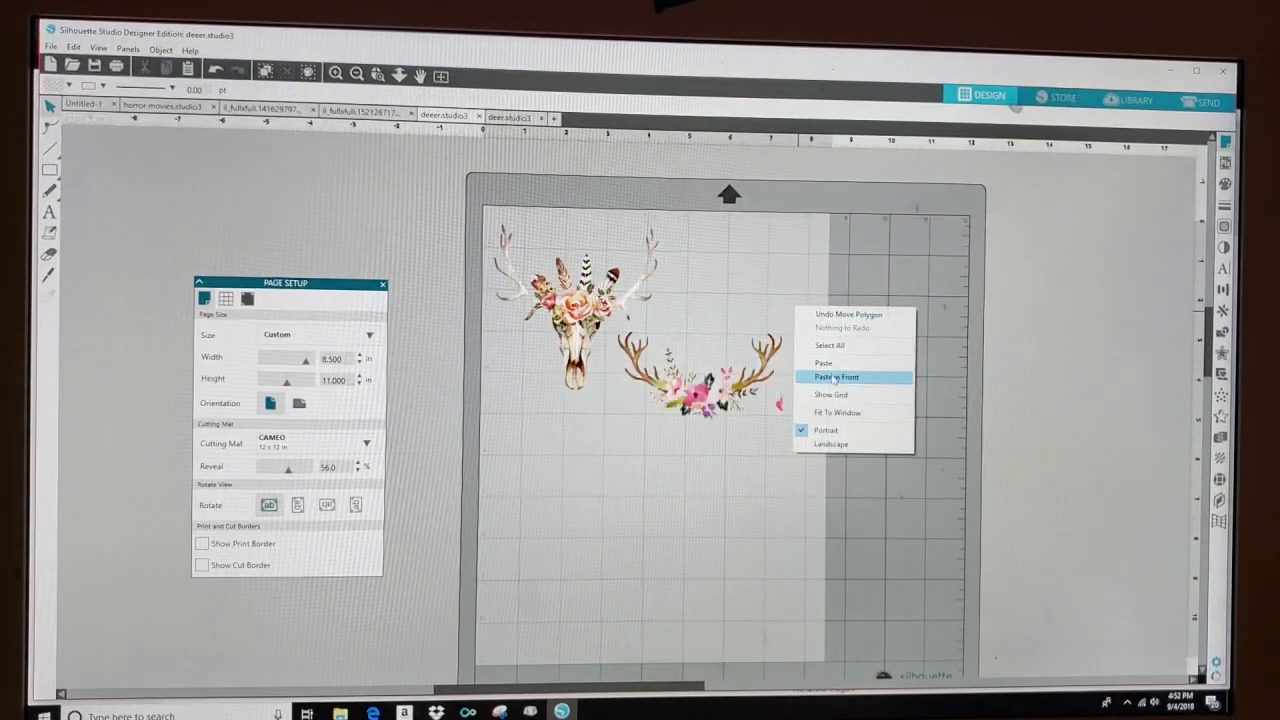
pyautogui.click(837, 377)
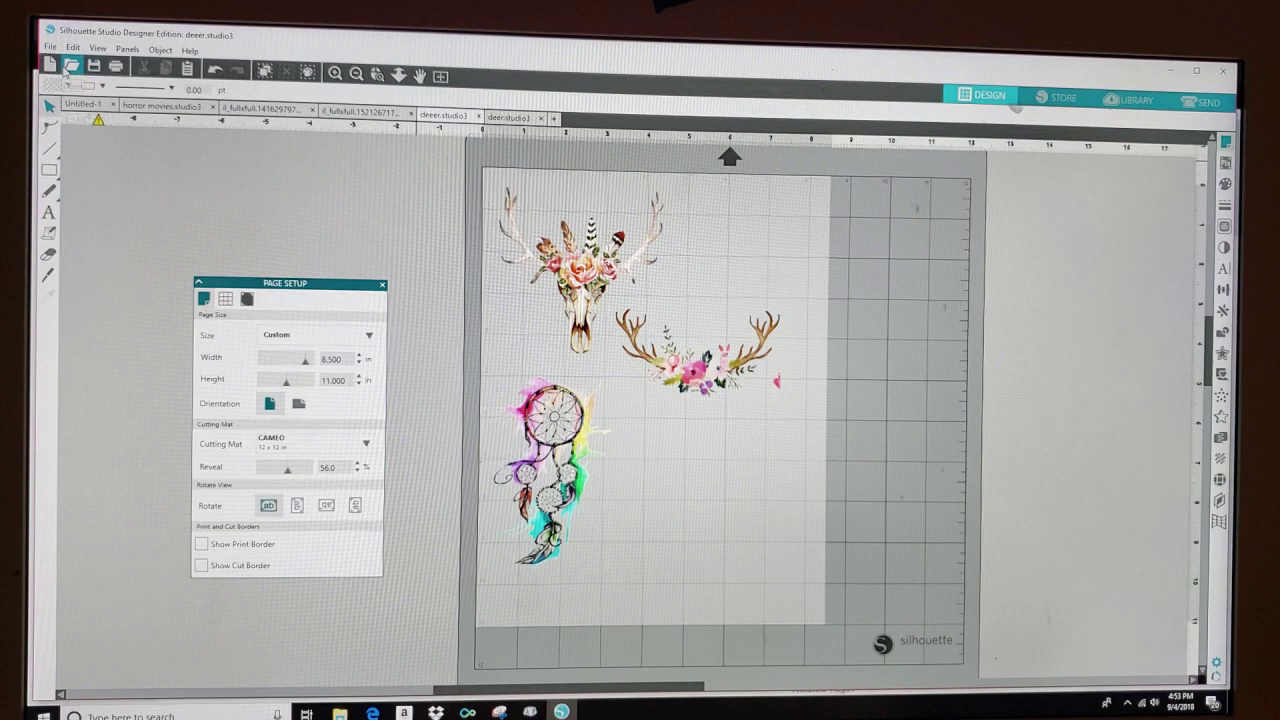
# - Mistakenly open the Houston Dynamo logo from Pictures, then close that document
pyautogui.click(63, 66)
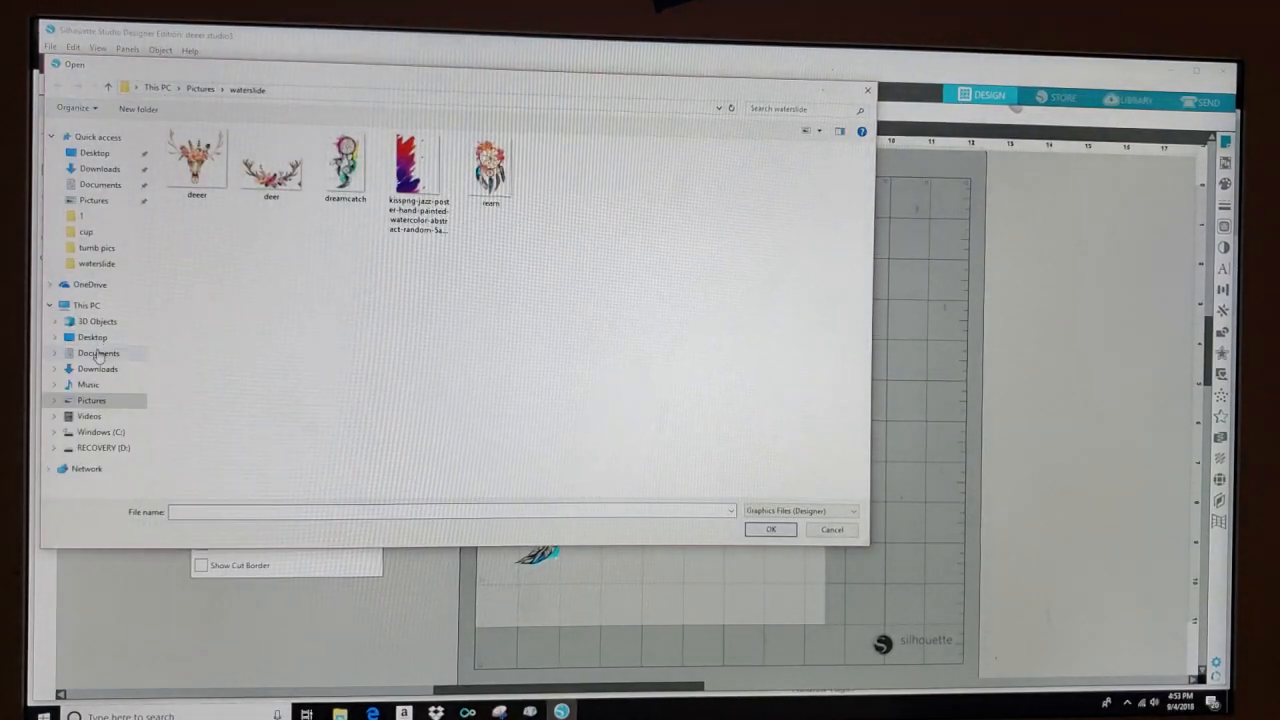
pyautogui.click(91, 199)
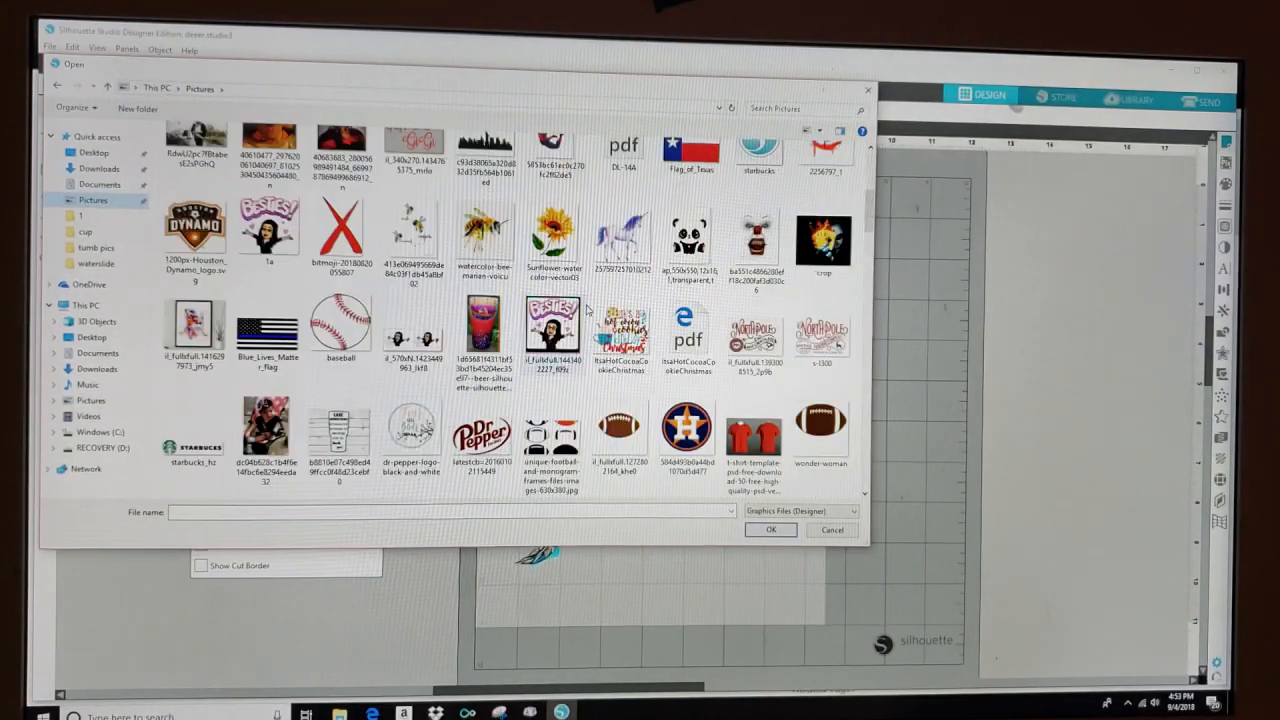
pyautogui.click(193, 235)
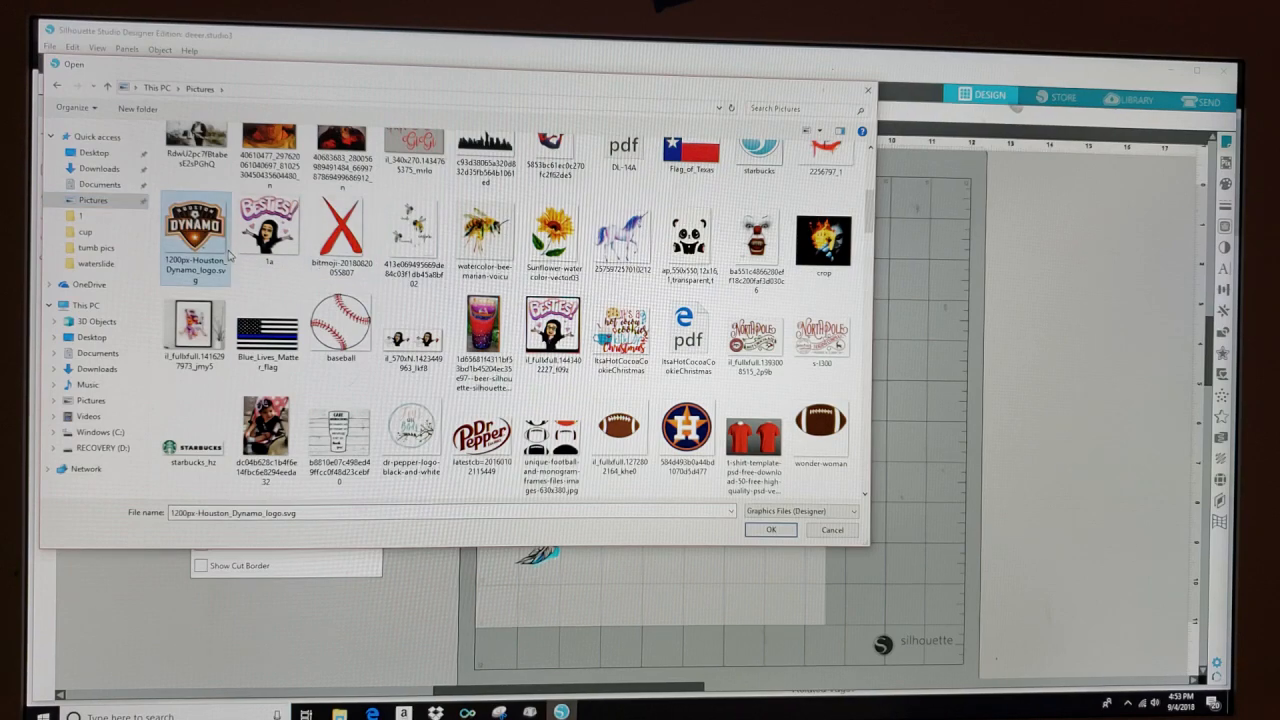
pyautogui.click(770, 529)
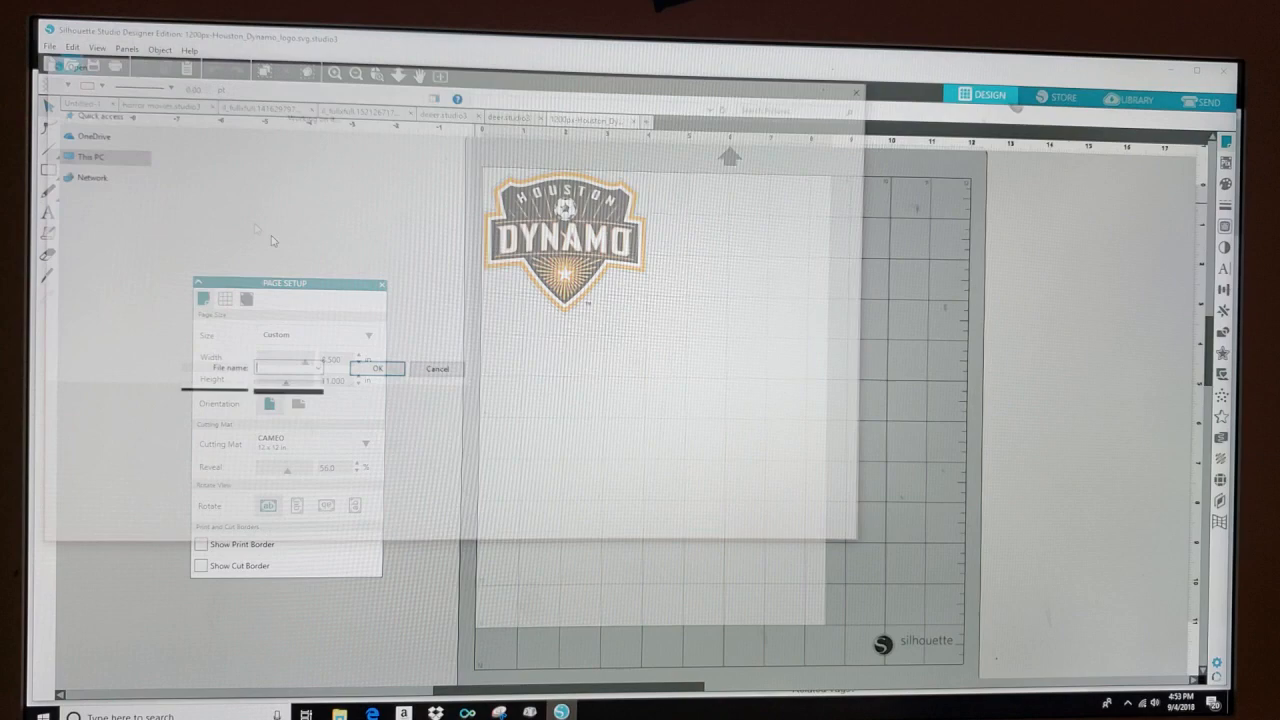
pyautogui.click(72, 70)
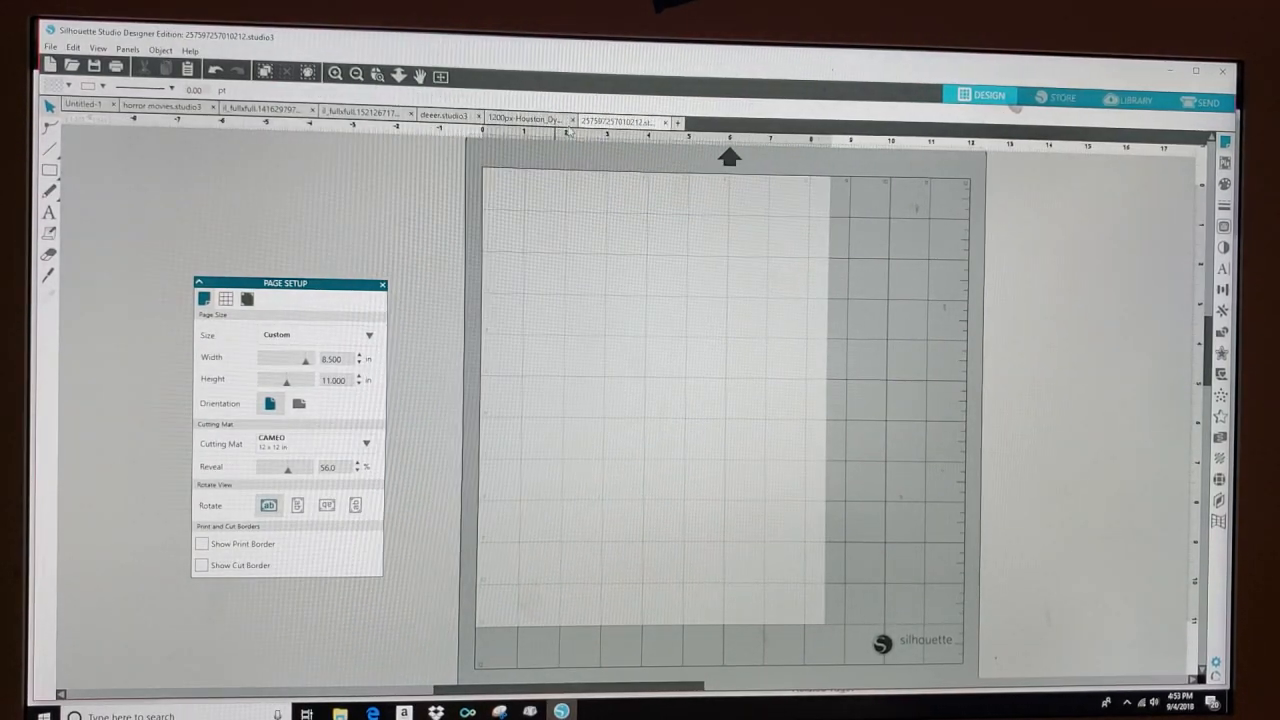
pyautogui.click(534, 118)
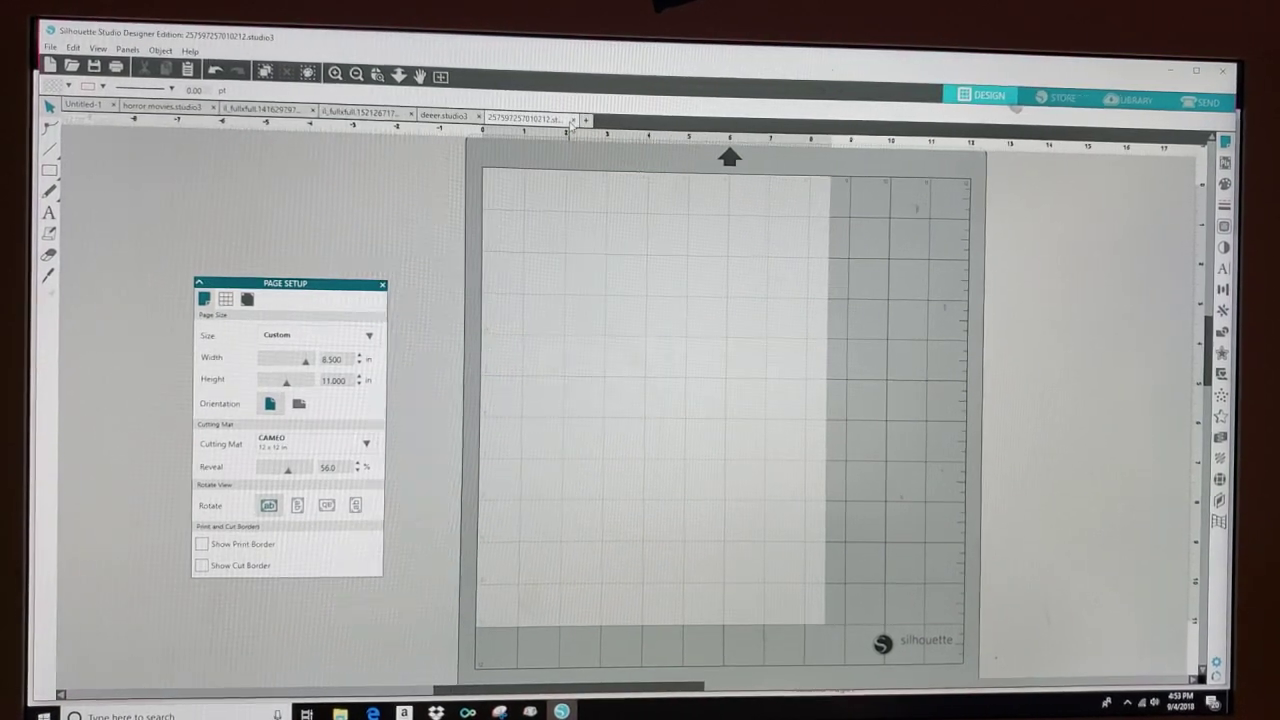
# - Close the blank document and pack paired skulls, dreamcatchers, antler wreaths and unicorns tightly together
pyautogui.click(453, 112)
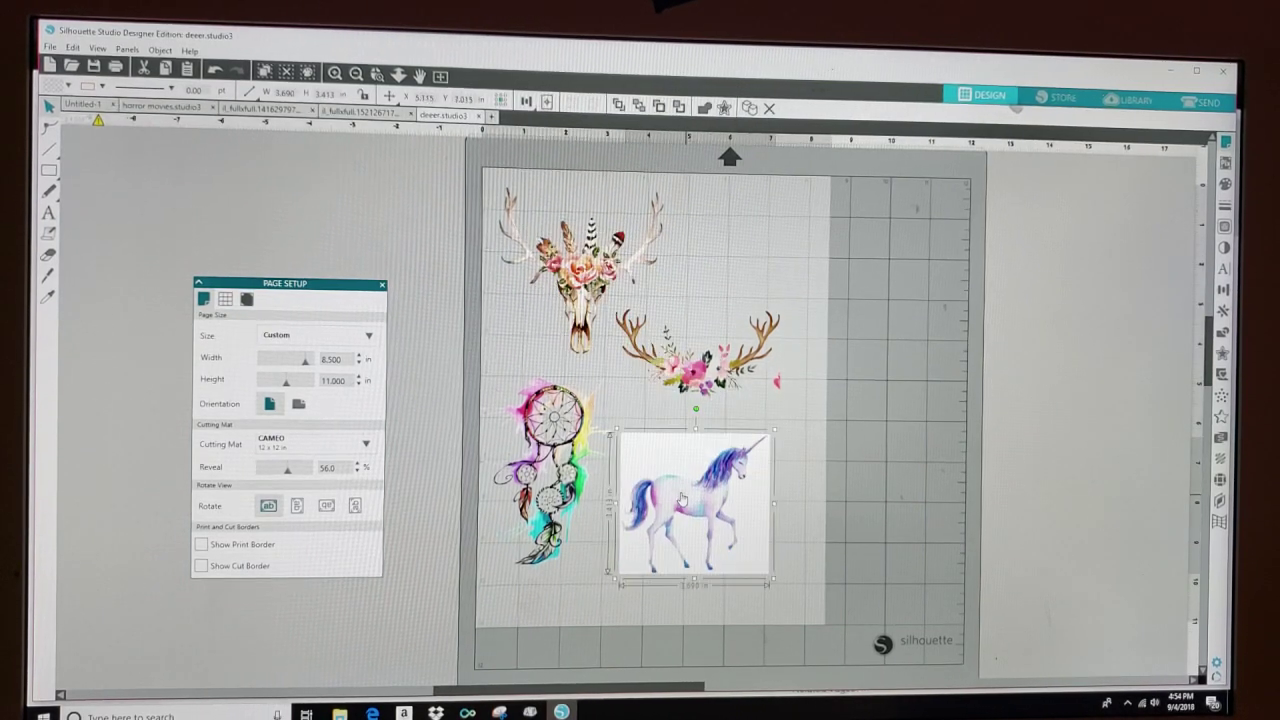
pyautogui.moveTo(680, 500); pyautogui.dragTo(735, 495)
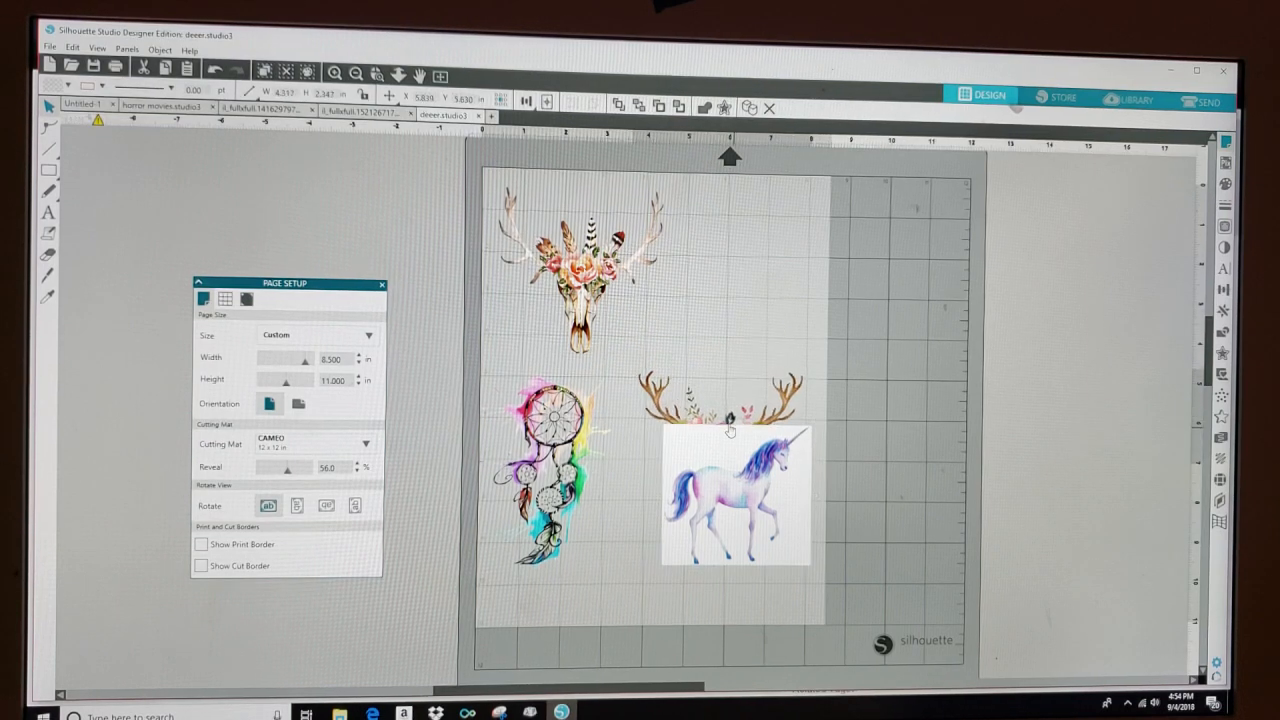
pyautogui.rightClick(730, 428)
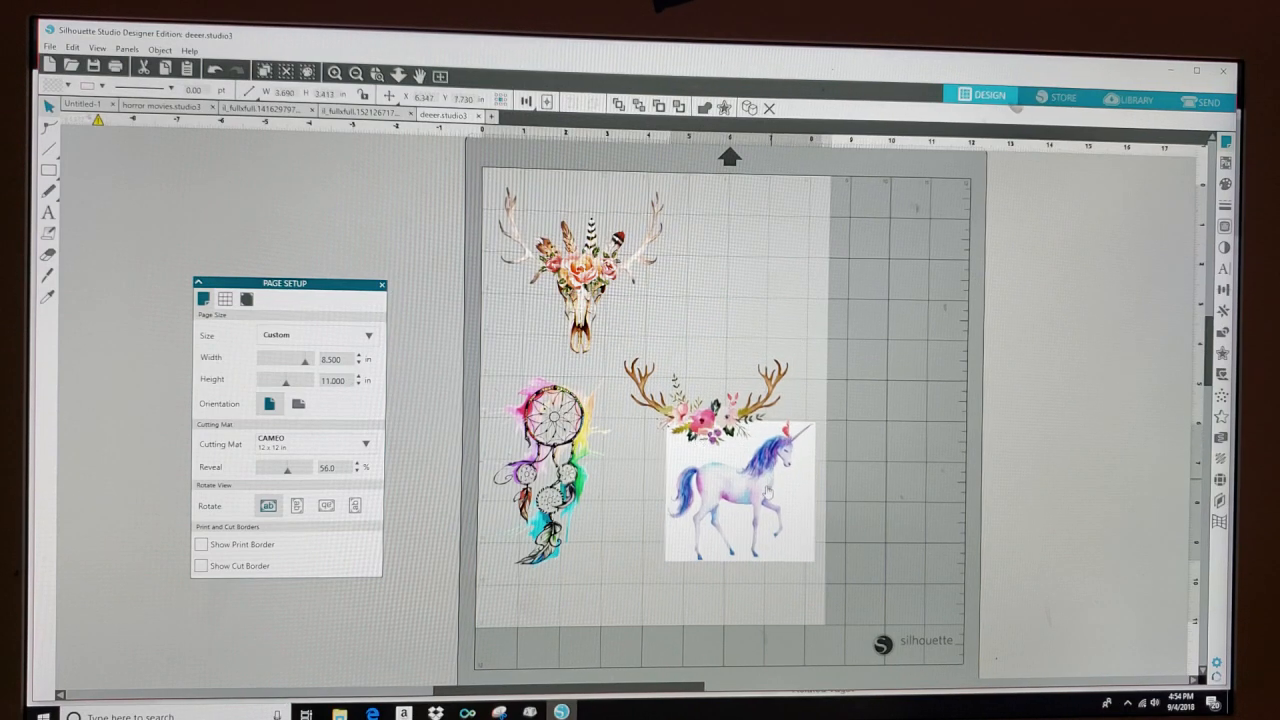
pyautogui.moveTo(740, 490); pyautogui.dragTo(740, 550)
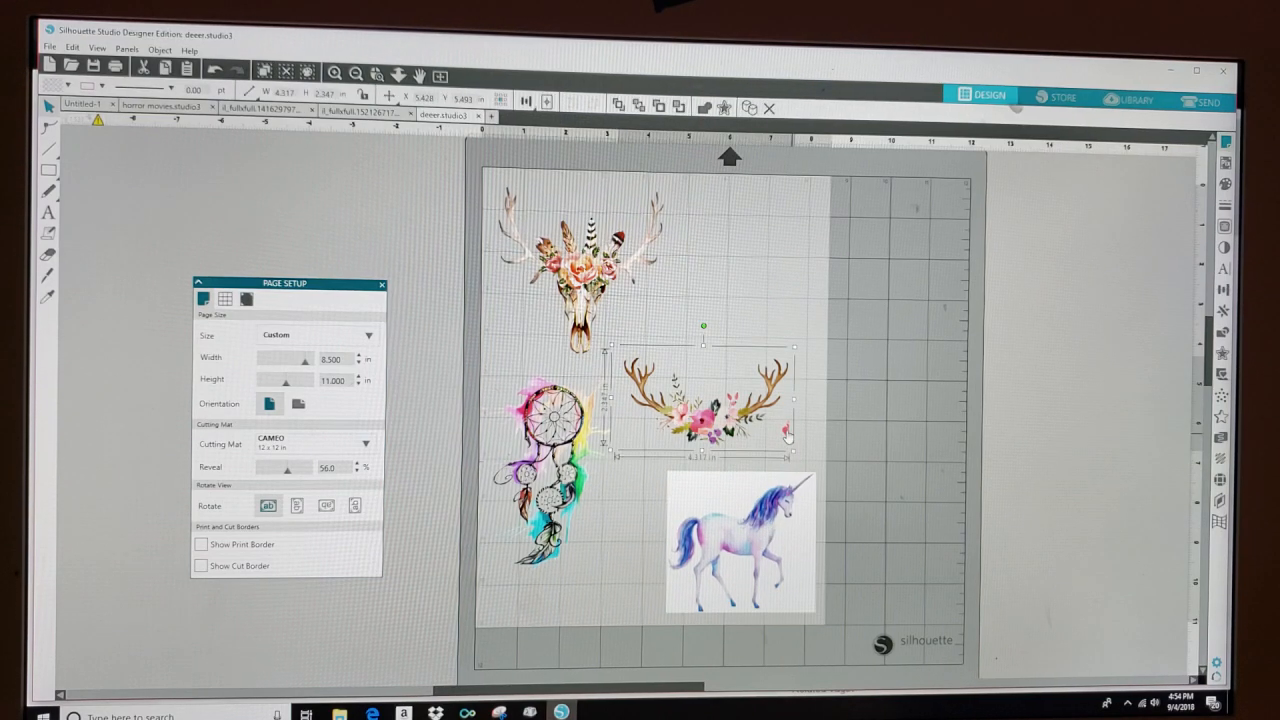
pyautogui.moveTo(700, 400); pyautogui.dragTo(760, 330)
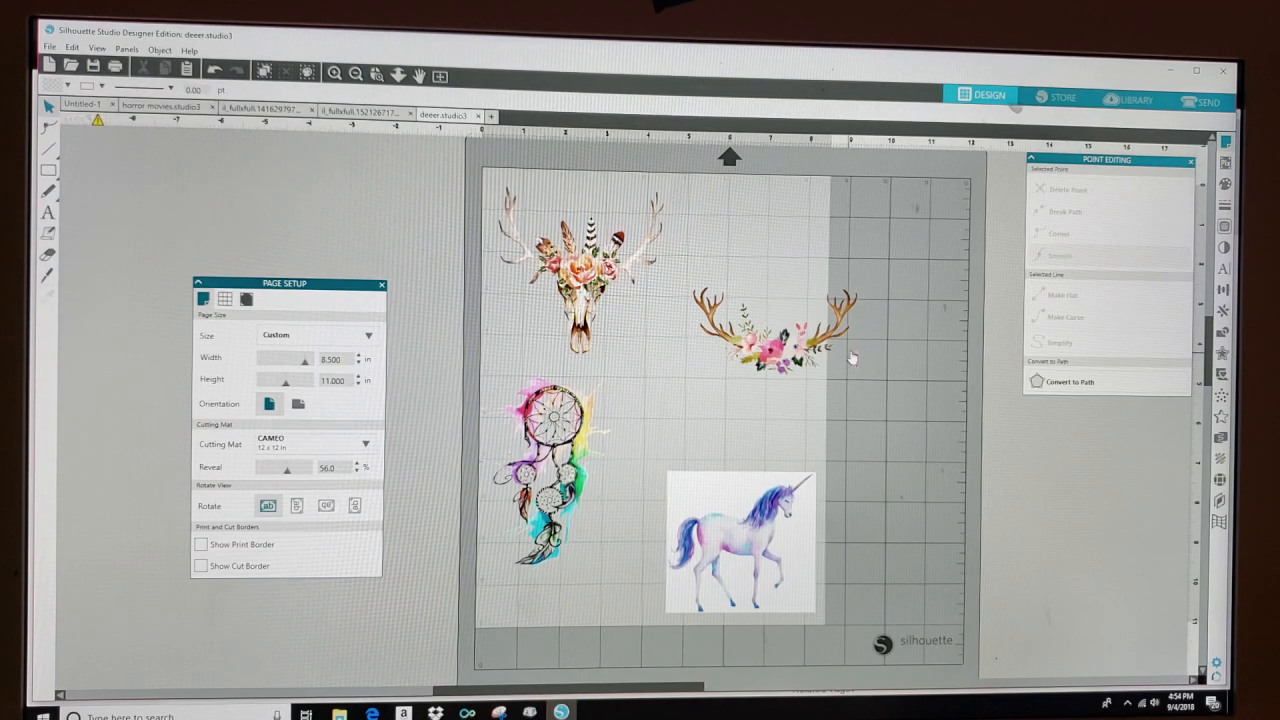
pyautogui.click(838, 360)
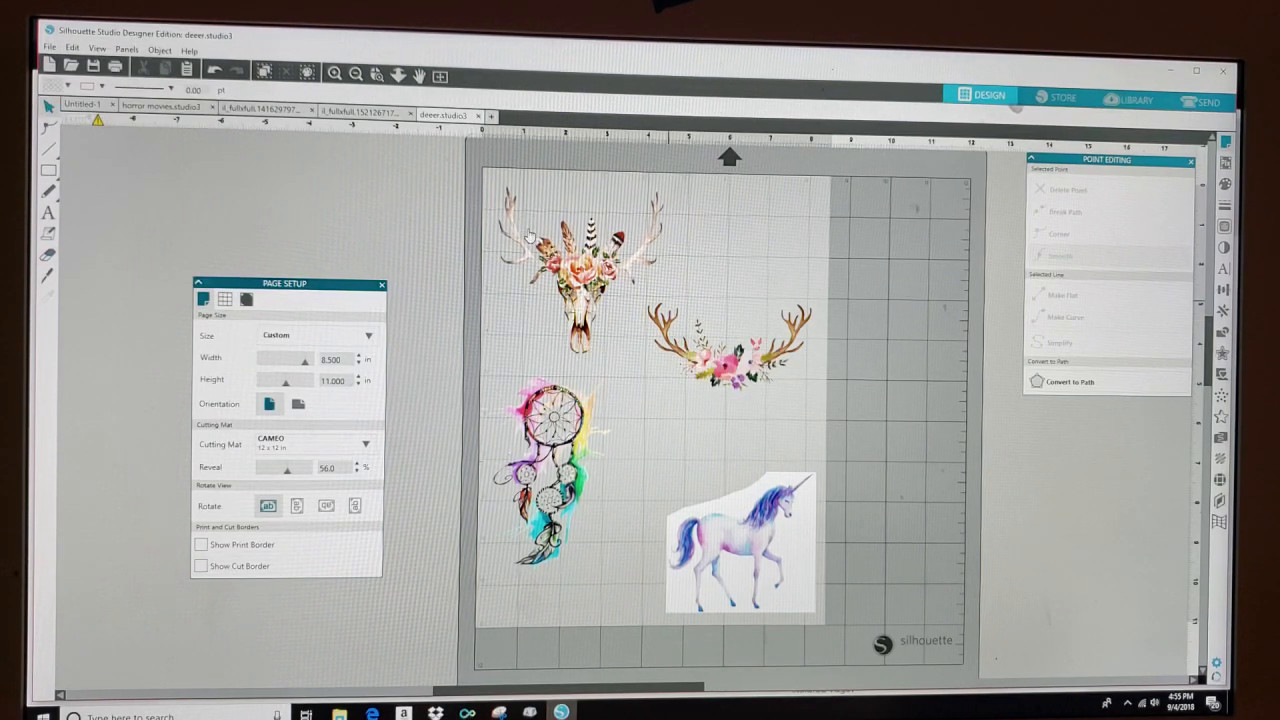
pyautogui.moveTo(735, 545); pyautogui.dragTo(720, 475)
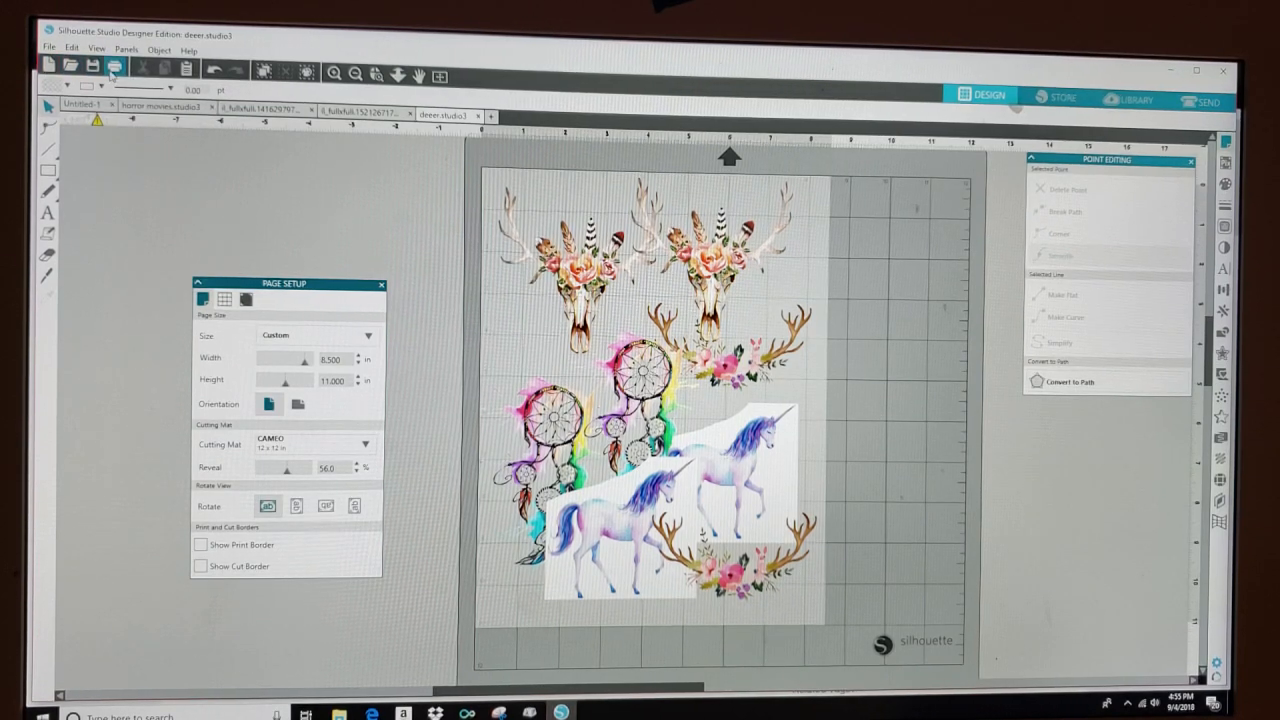
pyautogui.moveTo(118, 70)
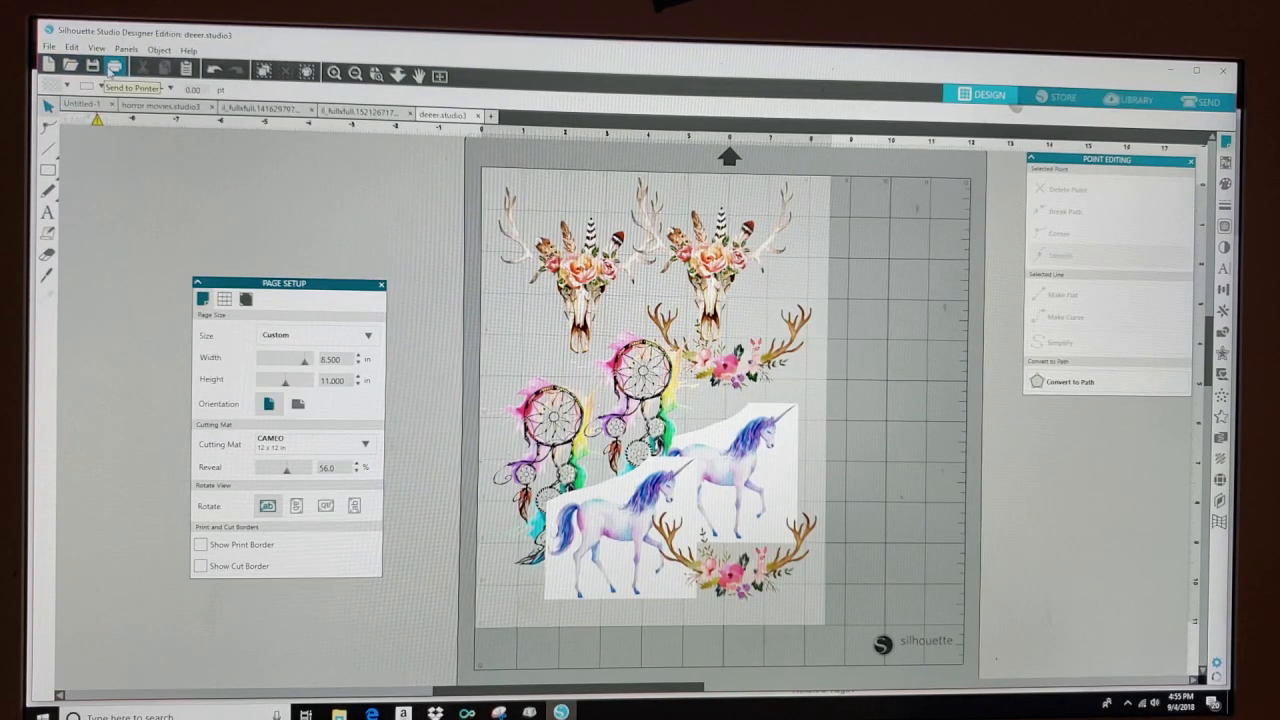
# - Start printing with the HP ENVY 5540 series printer and open its preferences
pyautogui.click(108, 67)
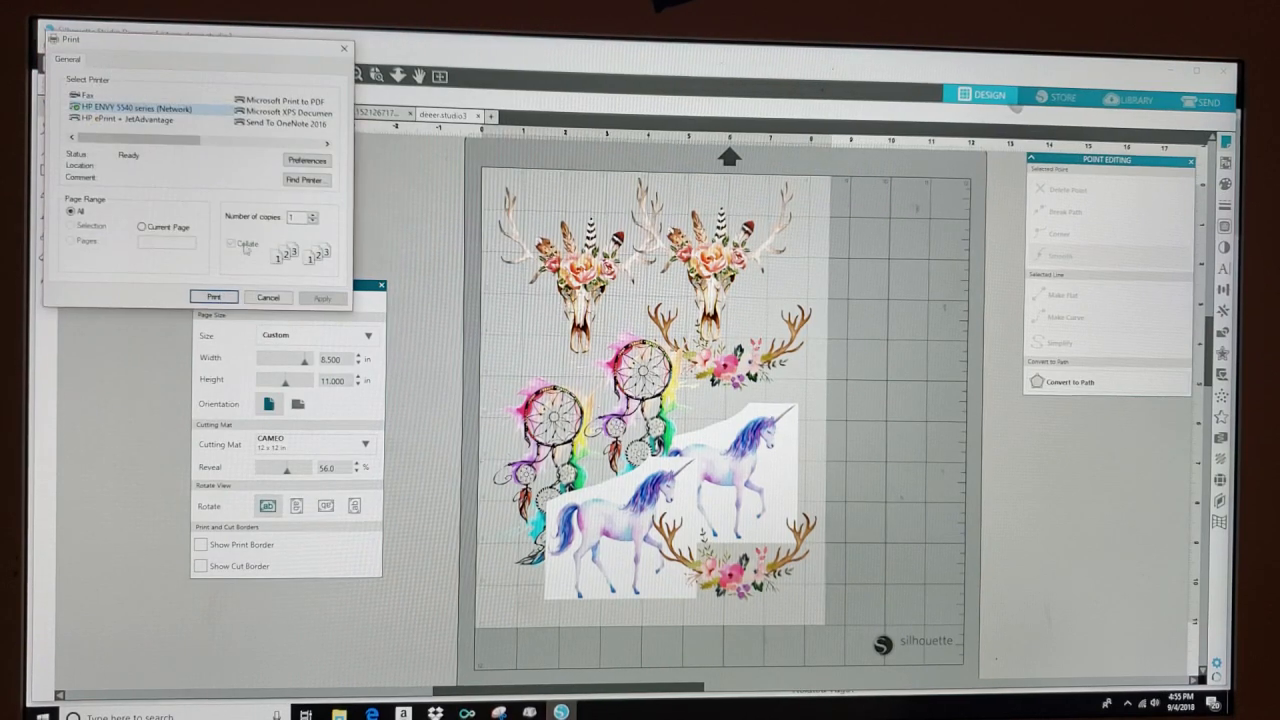
pyautogui.click(268, 297)
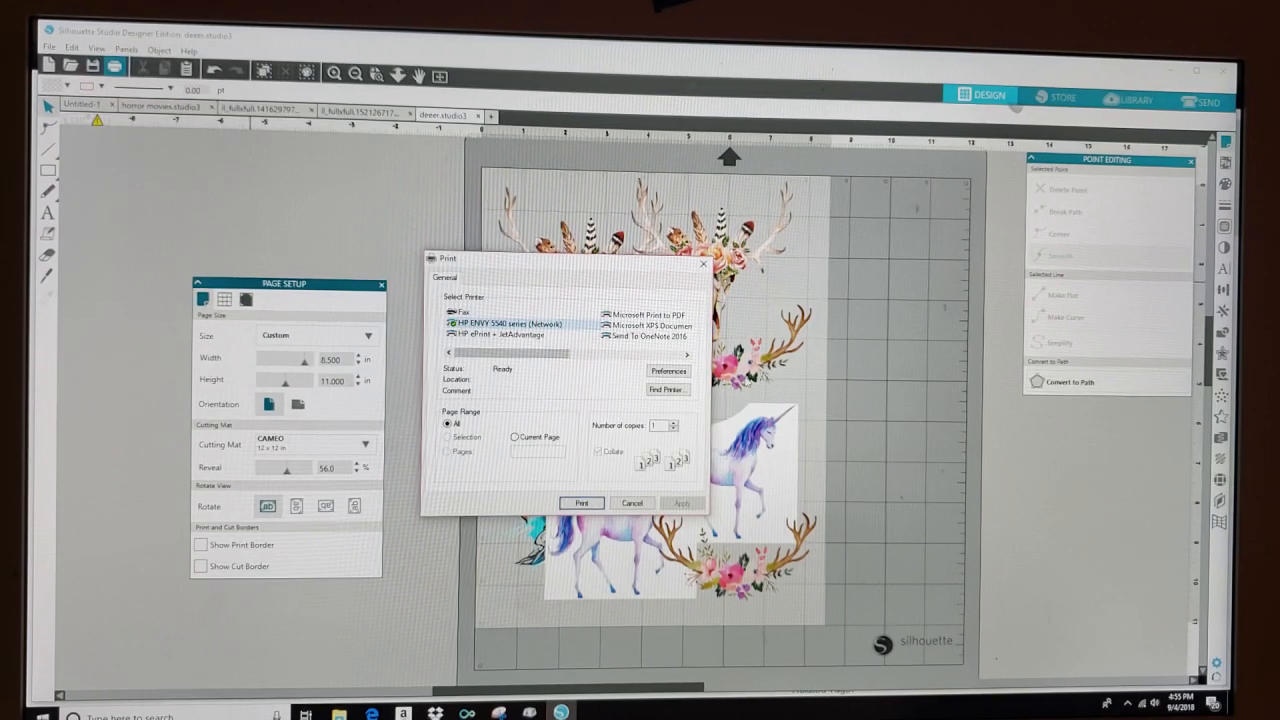
pyautogui.click(667, 370)
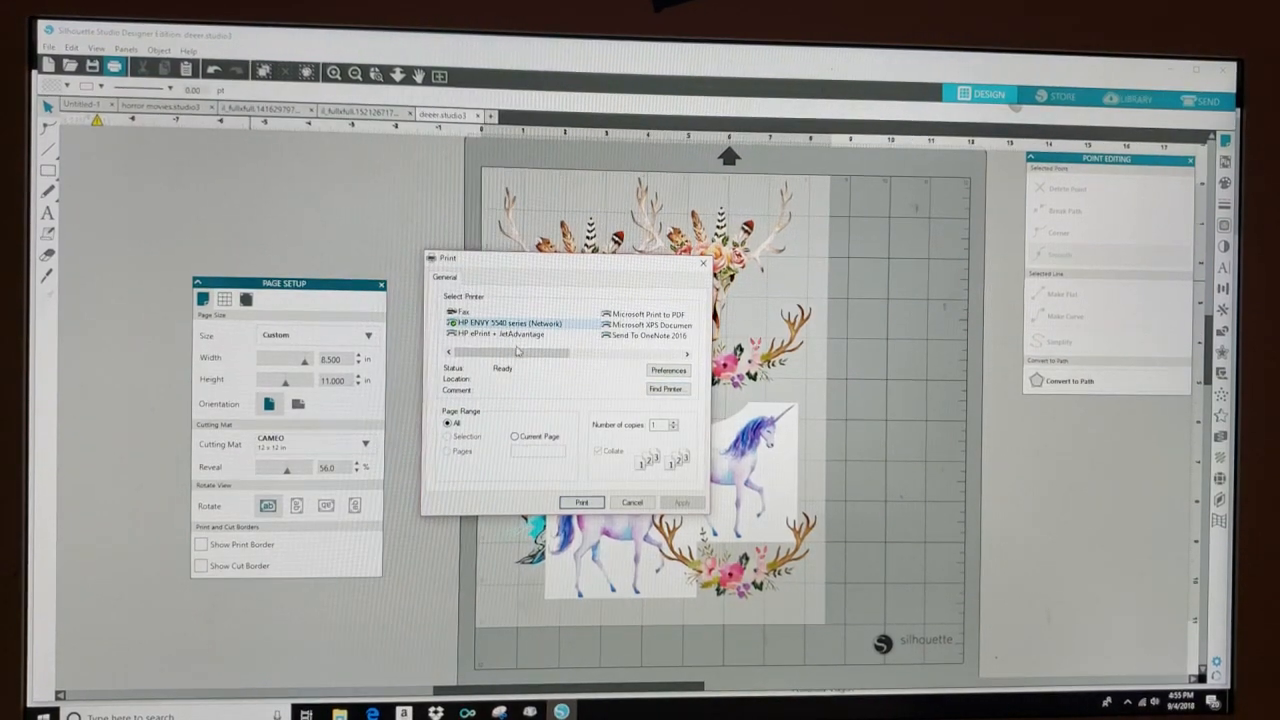
pyautogui.click(667, 369)
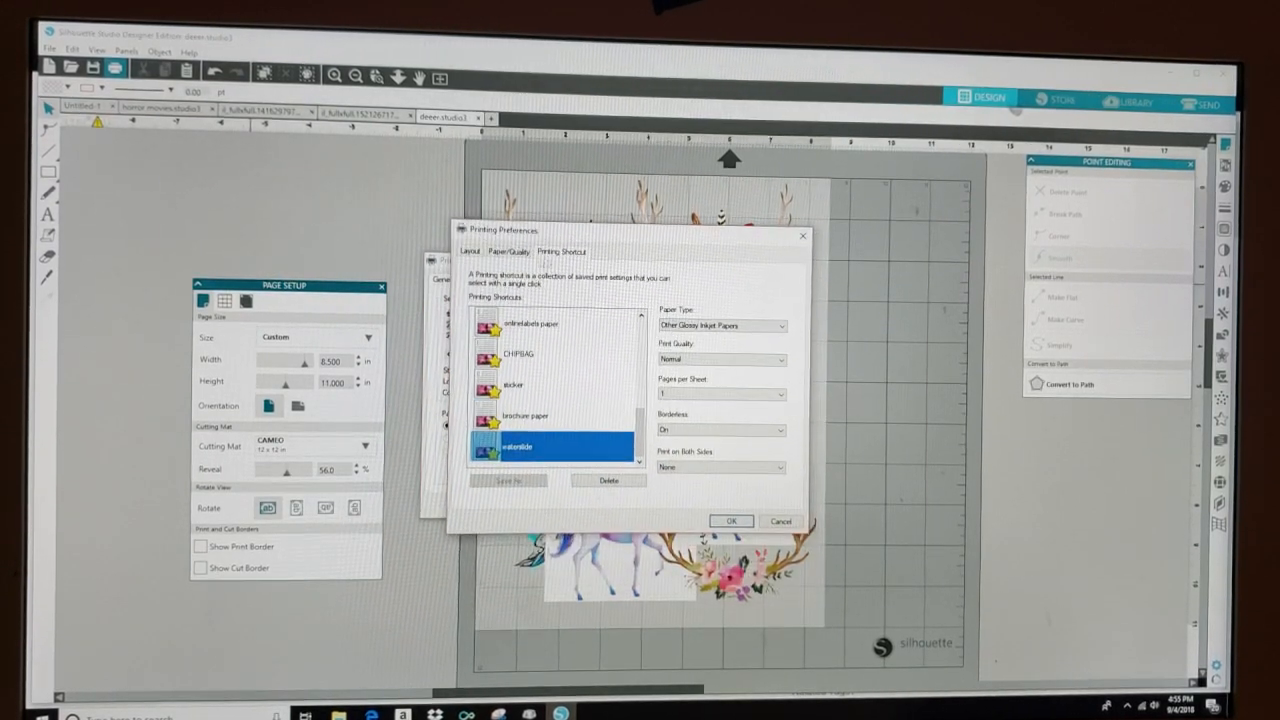
# - Apply the waterslide printing shortcut after checking Paper/Quality, then close the print dialog
pyautogui.click(523, 251)
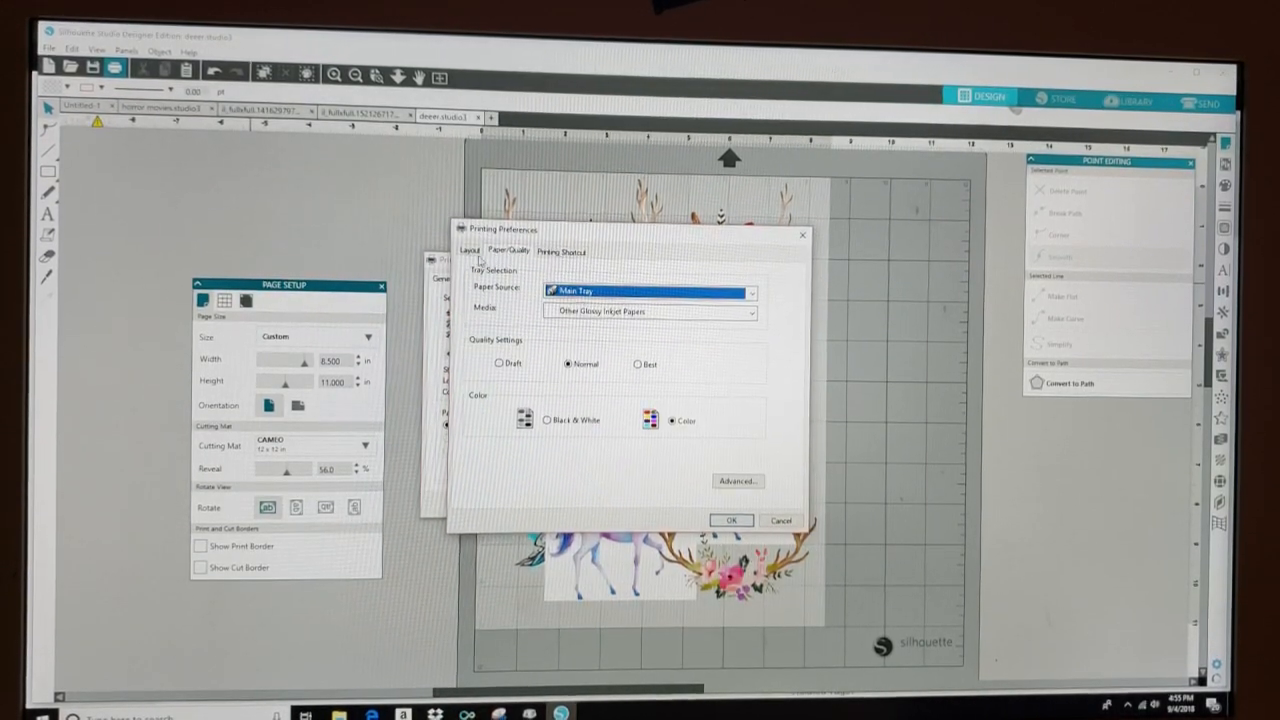
pyautogui.click(563, 250)
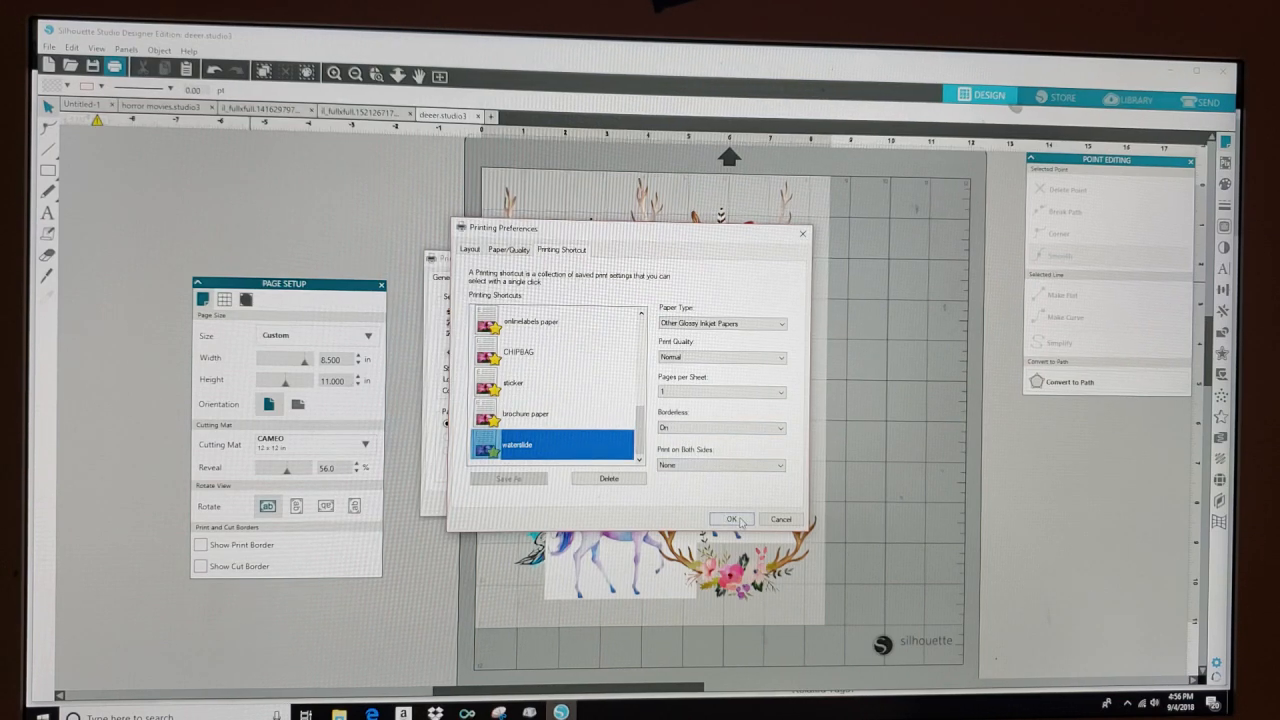
pyautogui.click(730, 519)
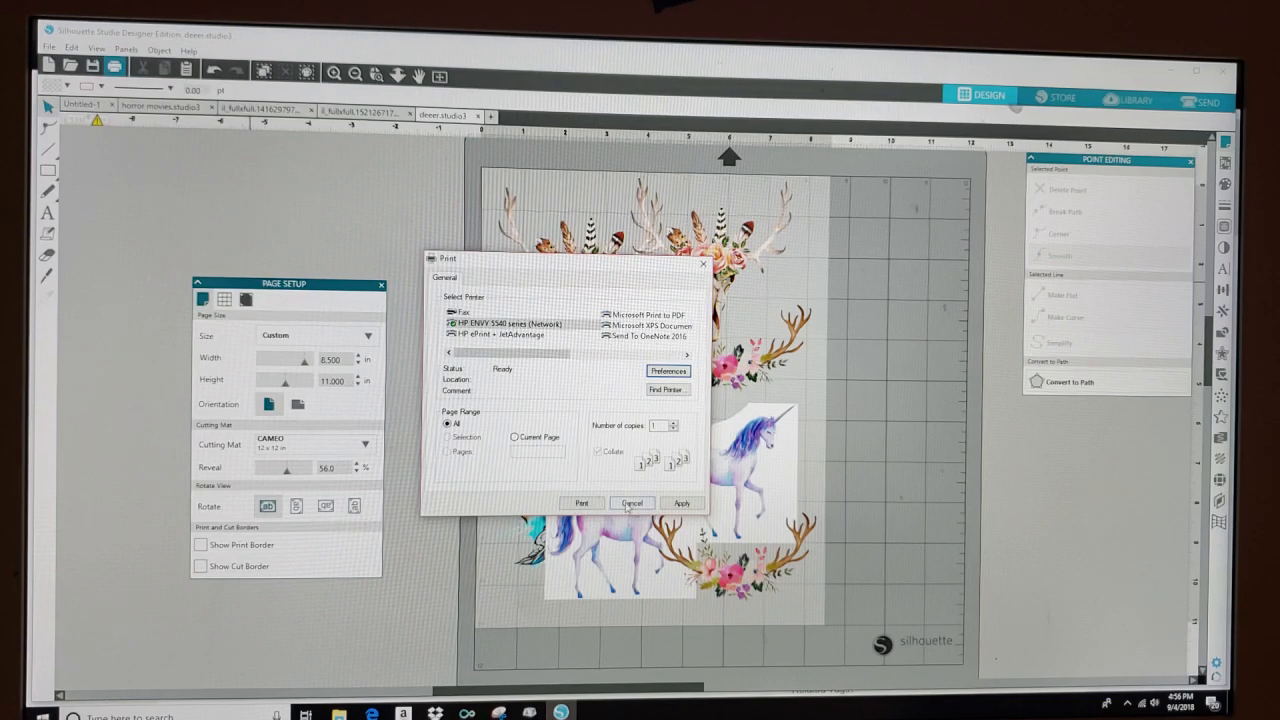
pyautogui.click(630, 502)
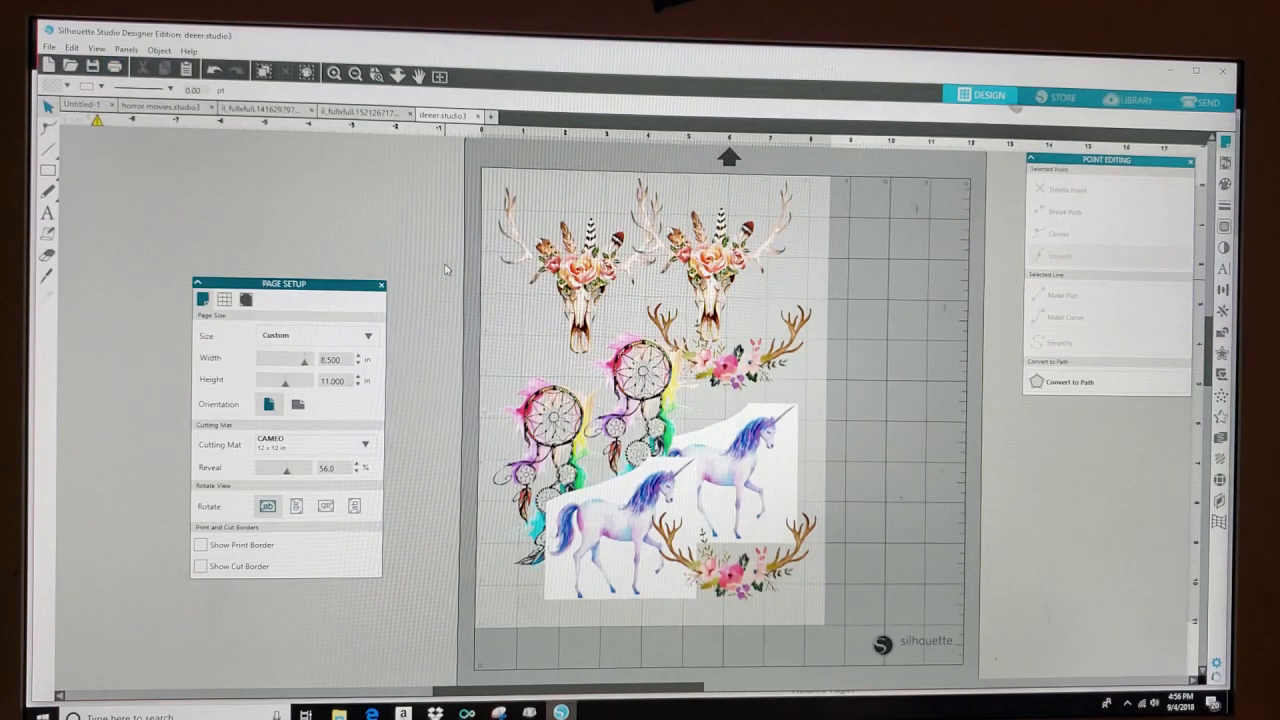